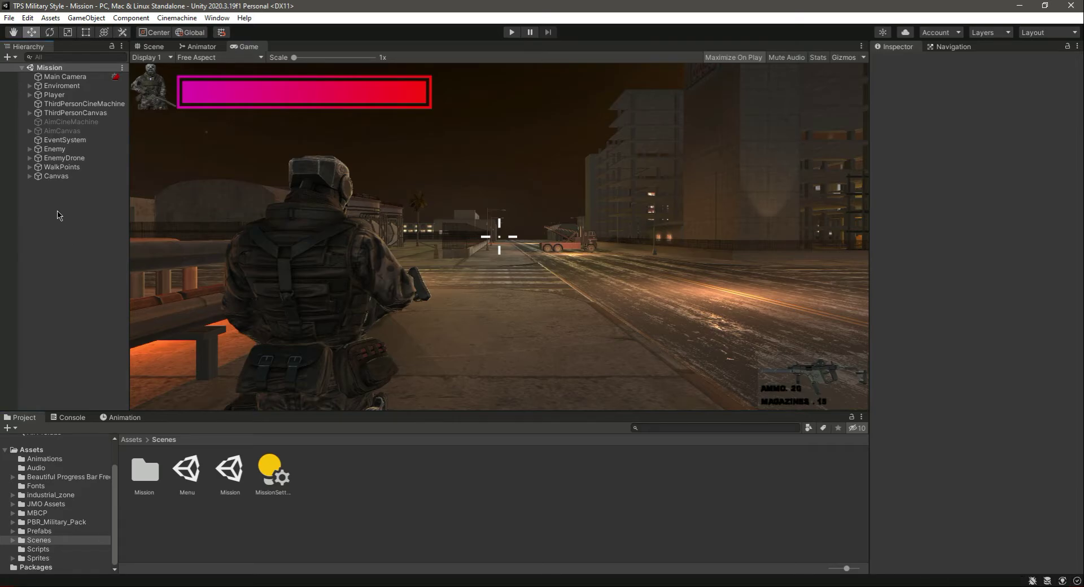
# - Create a second Canvas and add a full-screen Panel named PauseMenu under it
pyautogui.rightClick(58, 215)
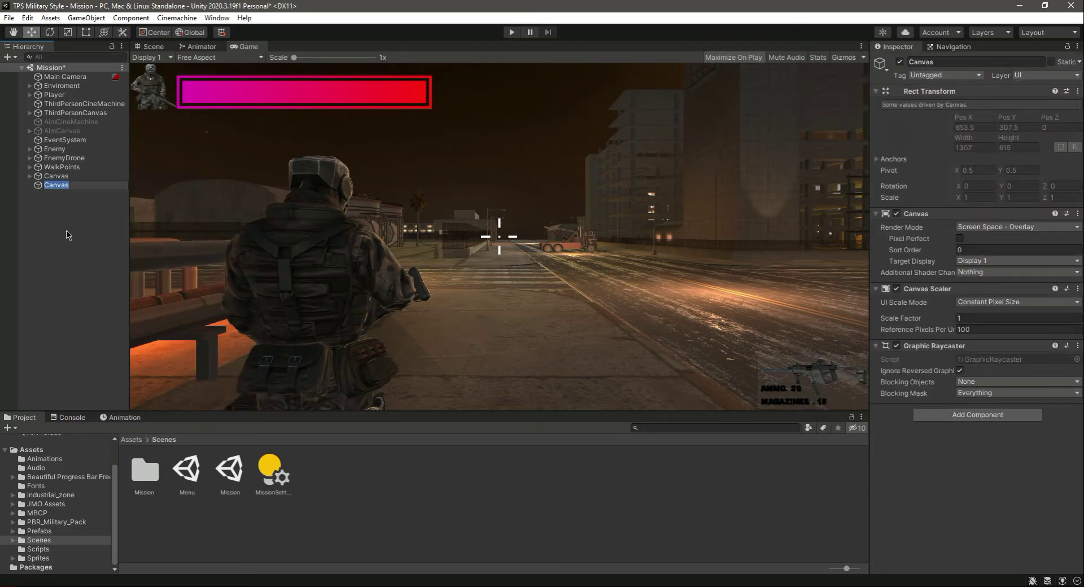
pyautogui.rightClick(55, 185)
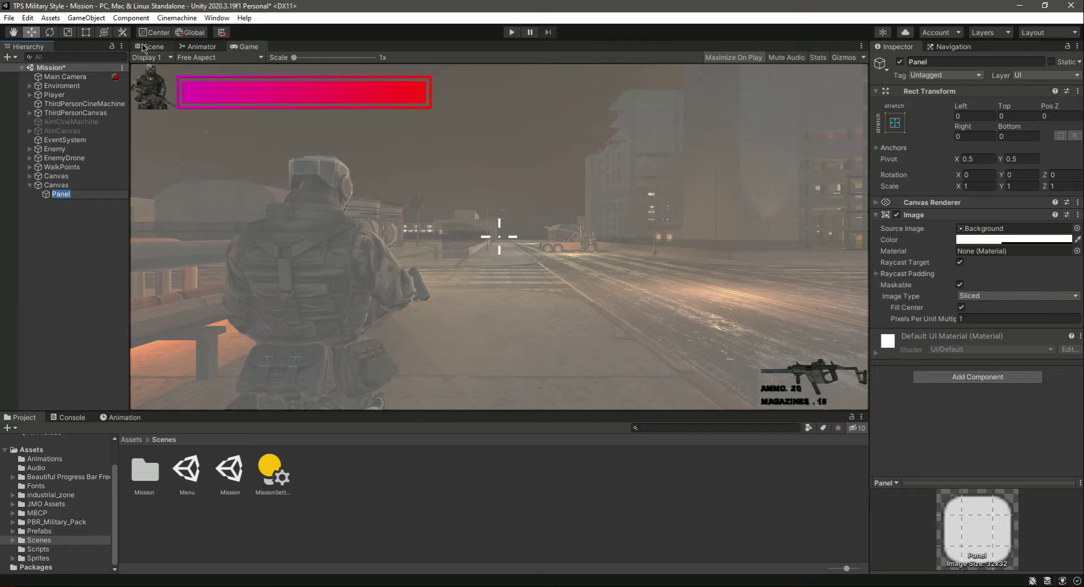
pyautogui.moveTo(81, 251)
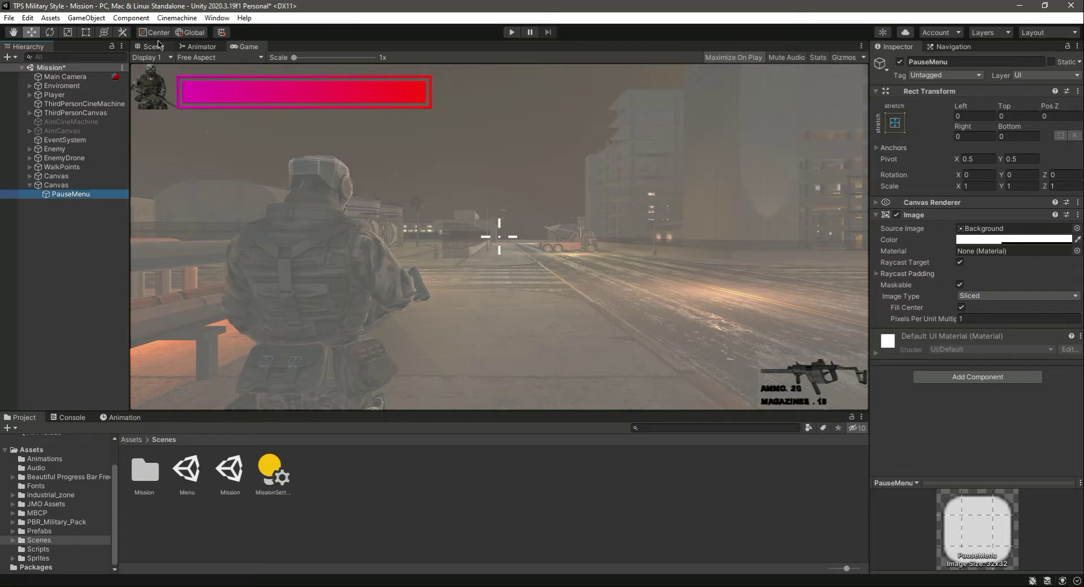
# - Tint the PauseMenu panel's Image colour black (0,0,0) at alpha 100 to dim the game view
pyautogui.click(148, 47)
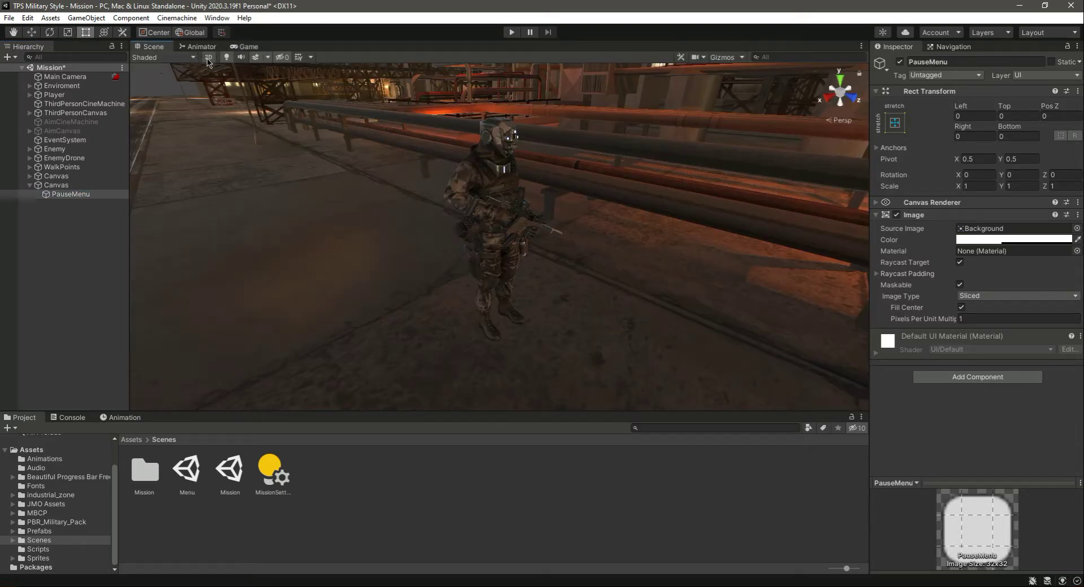
pyautogui.click(57, 185)
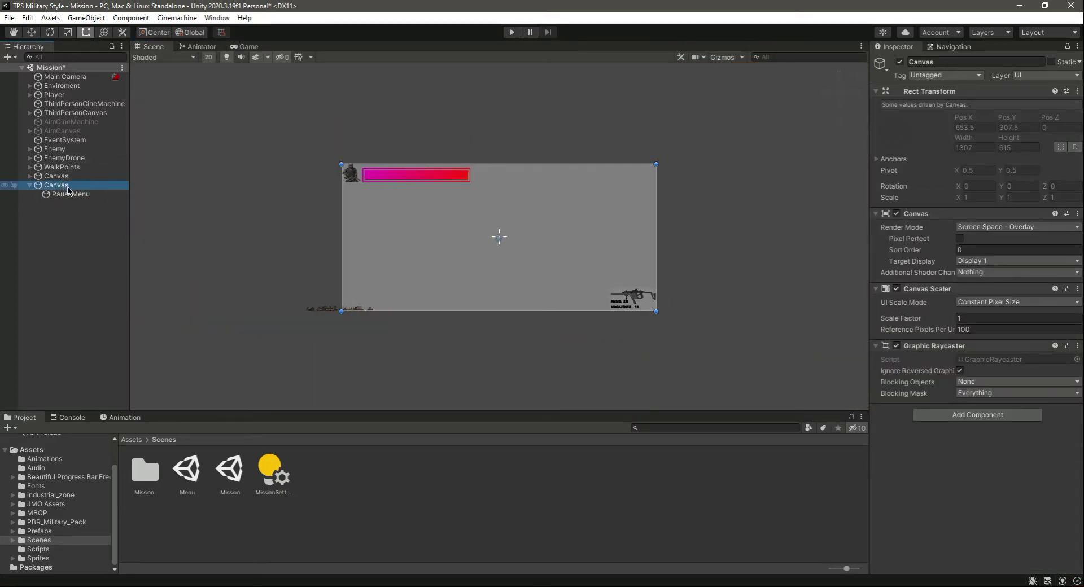
pyautogui.click(70, 194)
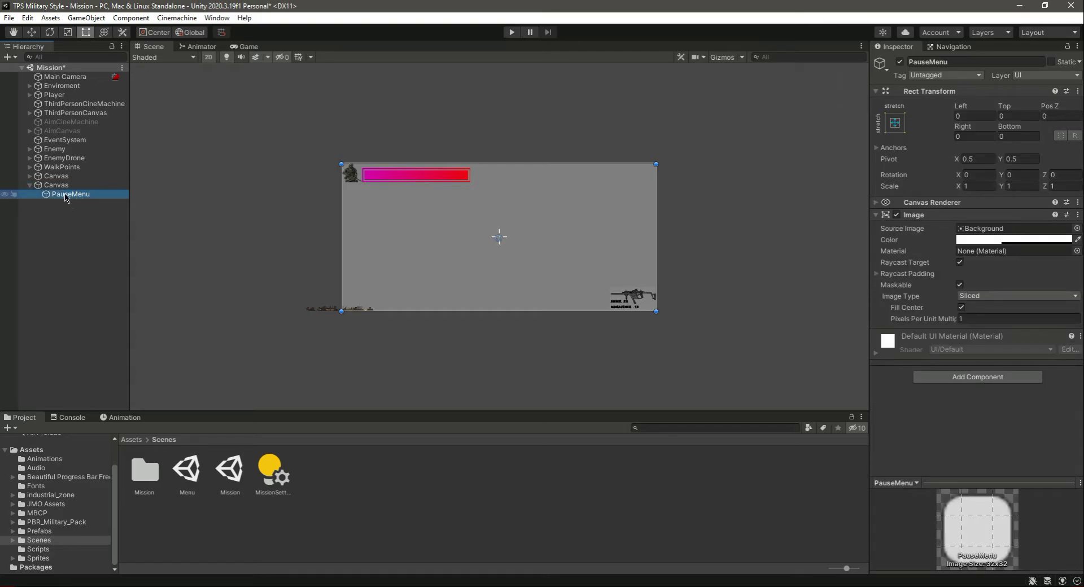
pyautogui.click(1013, 239)
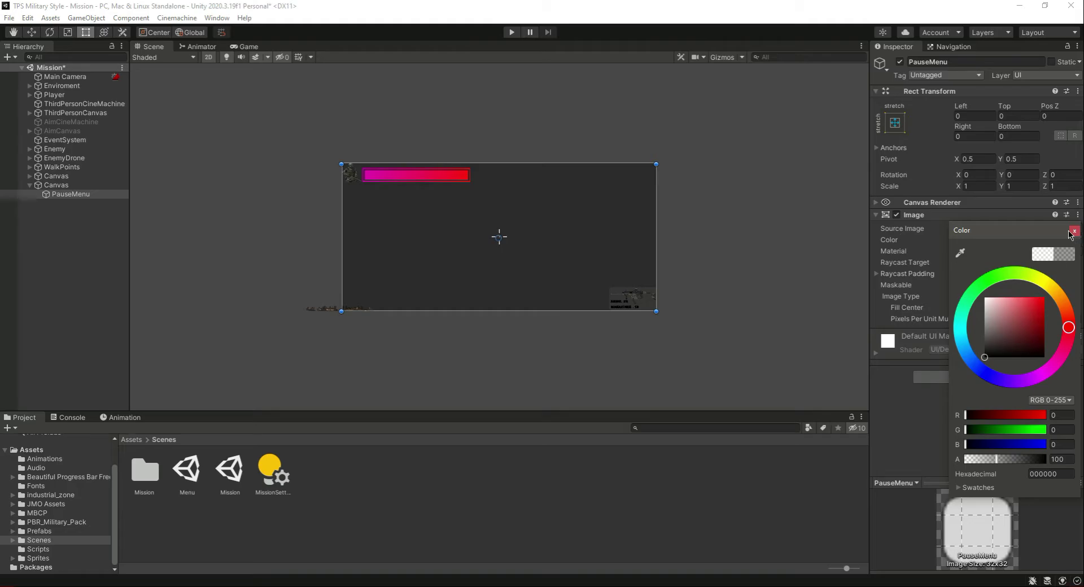
pyautogui.click(247, 47)
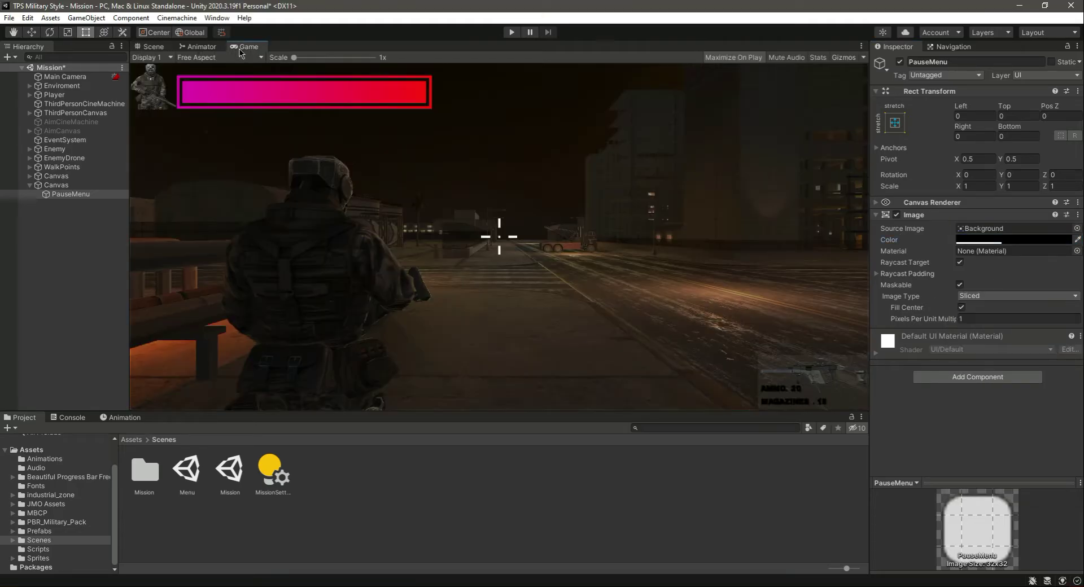
pyautogui.click(70, 194)
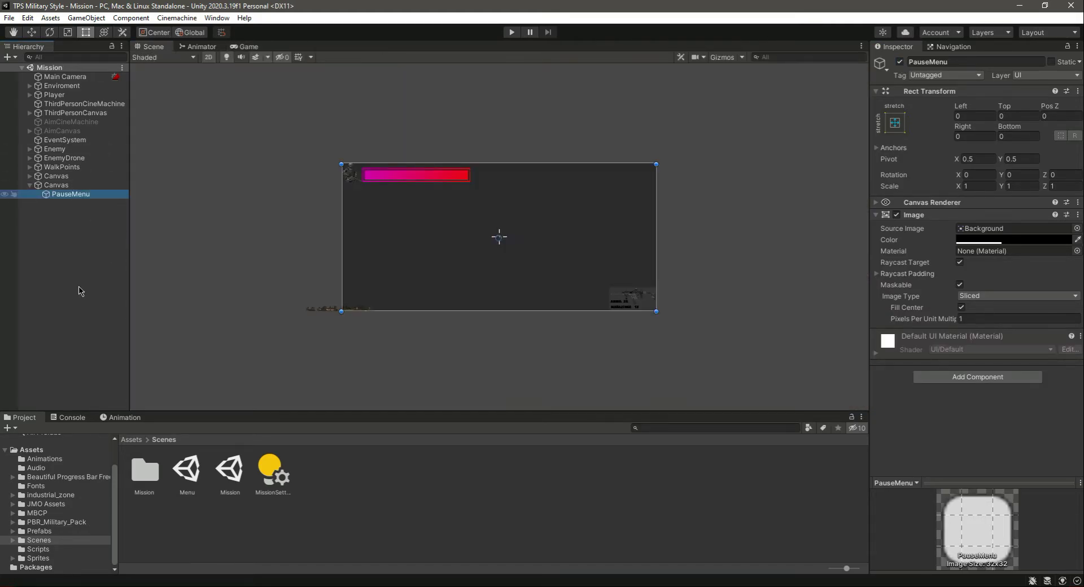
# - Create a Button named ResumeButton inside PauseMenu with its Text set to Resume
pyautogui.rightClick(69, 193)
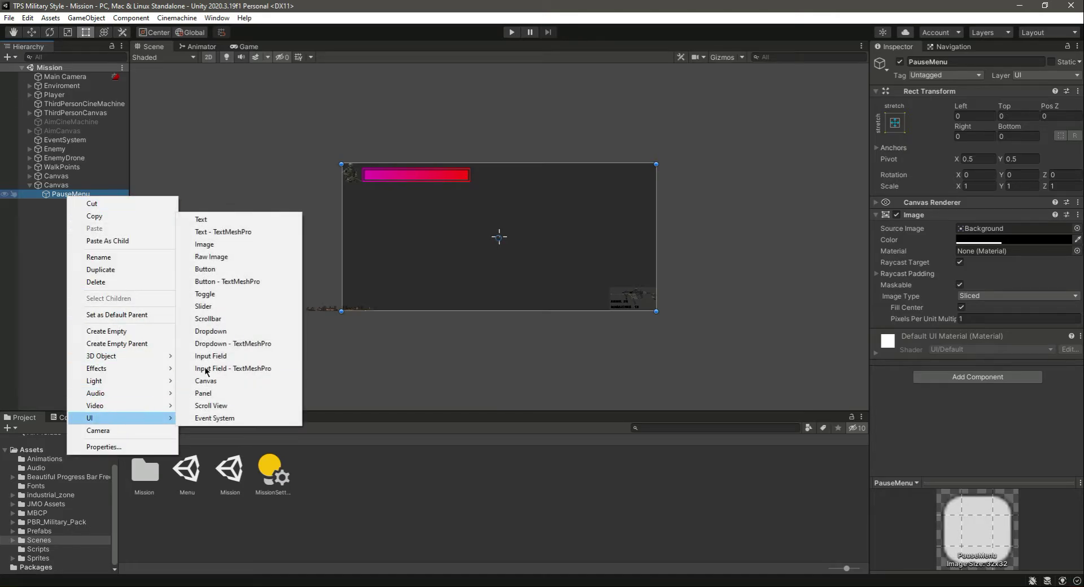
pyautogui.click(204, 268)
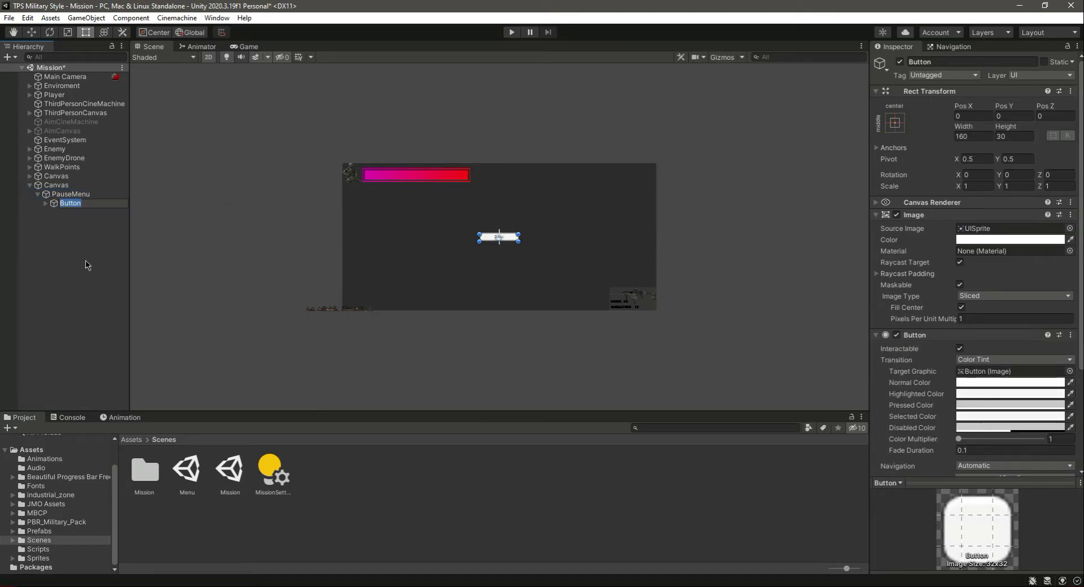
pyautogui.write('Resume')
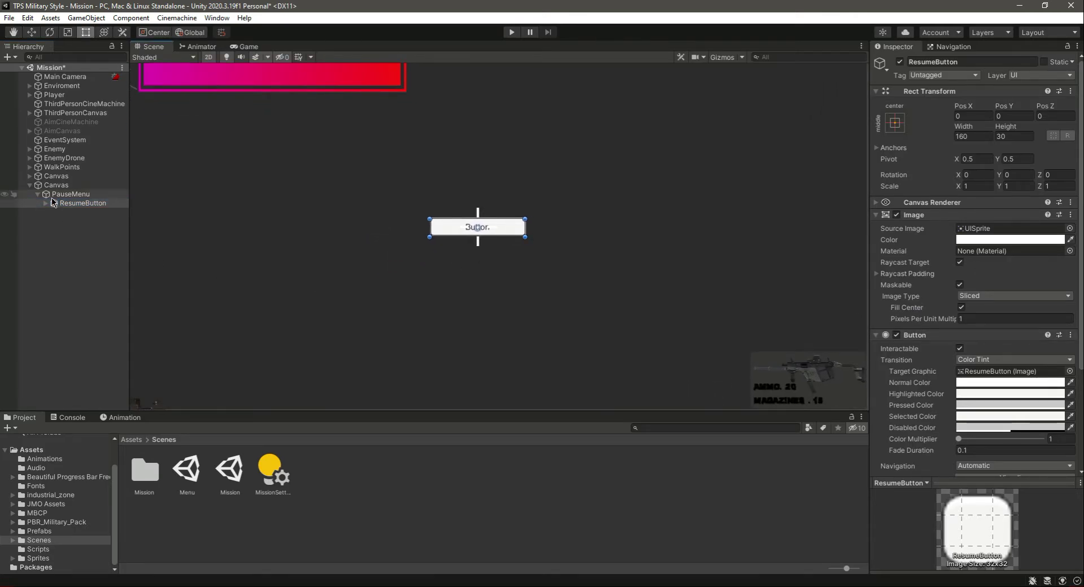
pyautogui.click(74, 212)
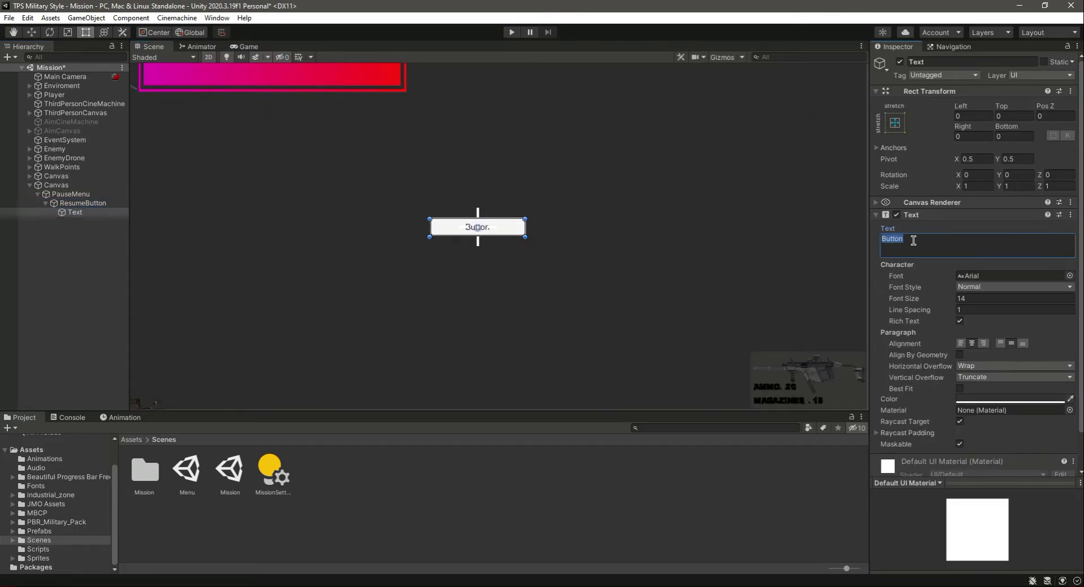
pyautogui.write('Resume')
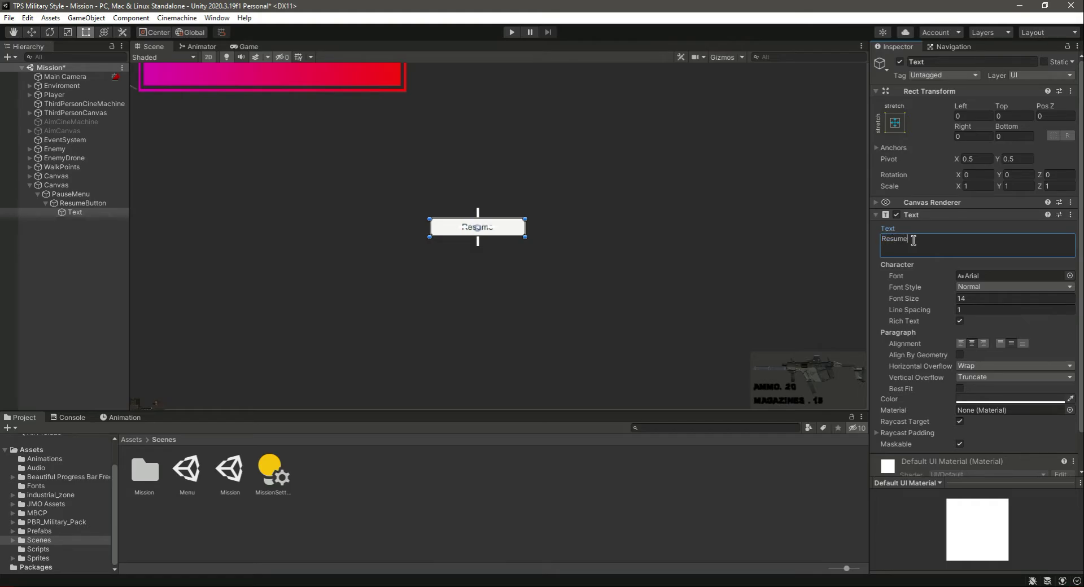
pyautogui.click(83, 202)
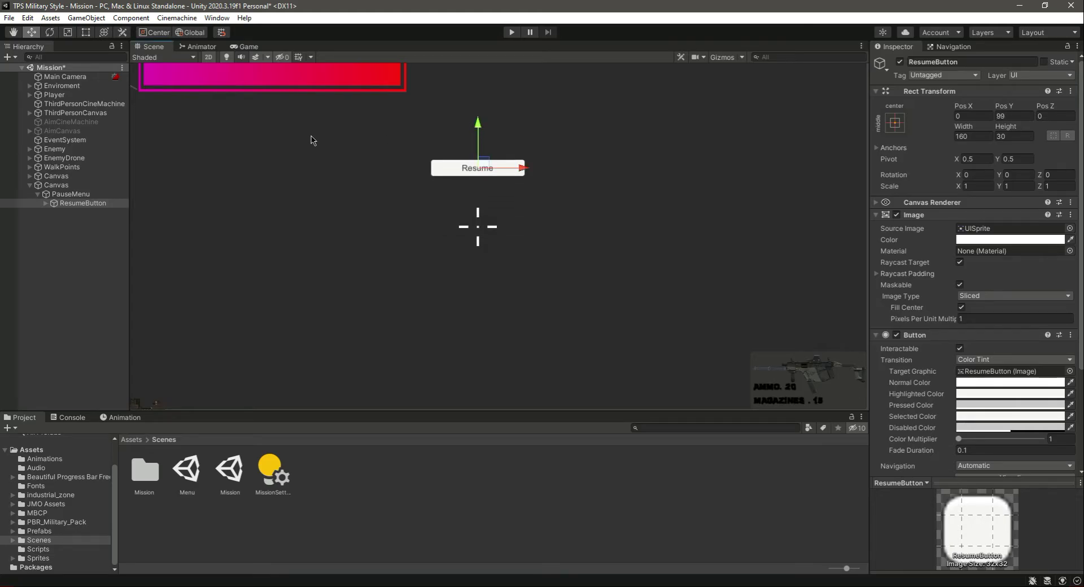
# - Raise the ResumeButton to Pos Y 99 and check it in the Game view
pyautogui.click(245, 46)
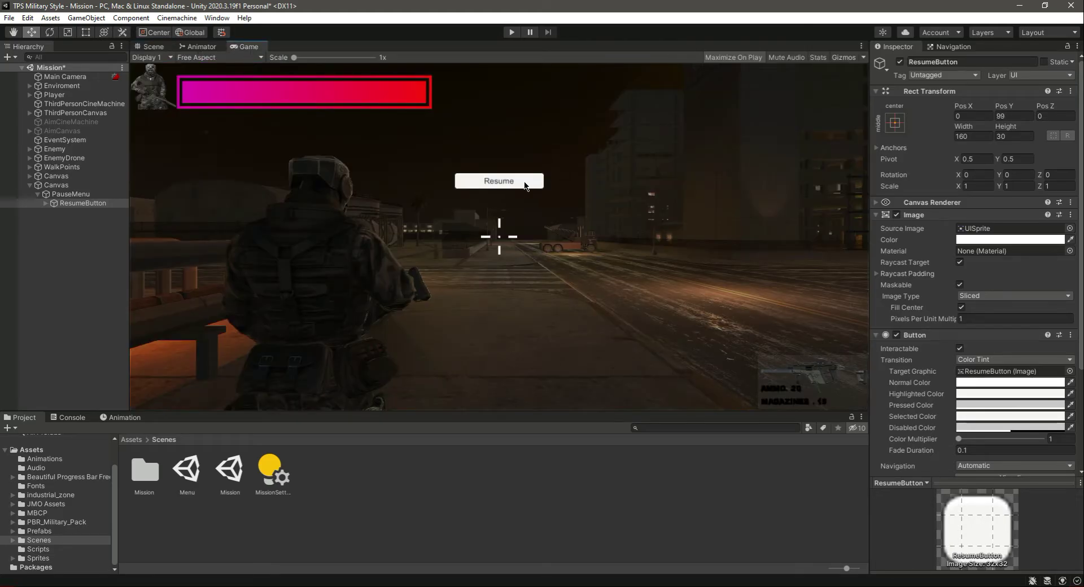
pyautogui.click(152, 46)
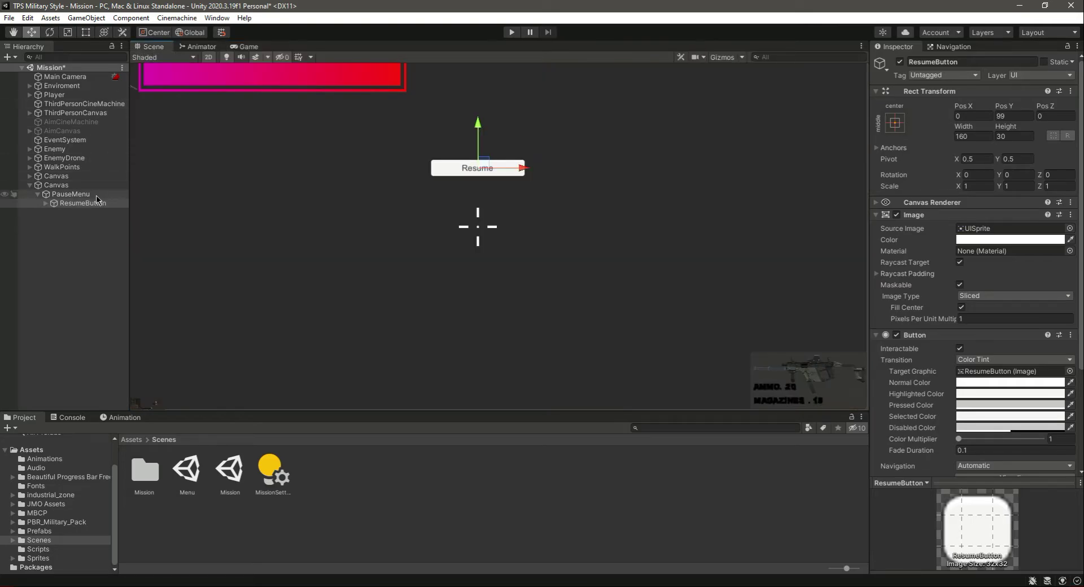
# - Style the Resume label with the Bronx-Bystreets font, Bold, size 25
pyautogui.click(52, 202)
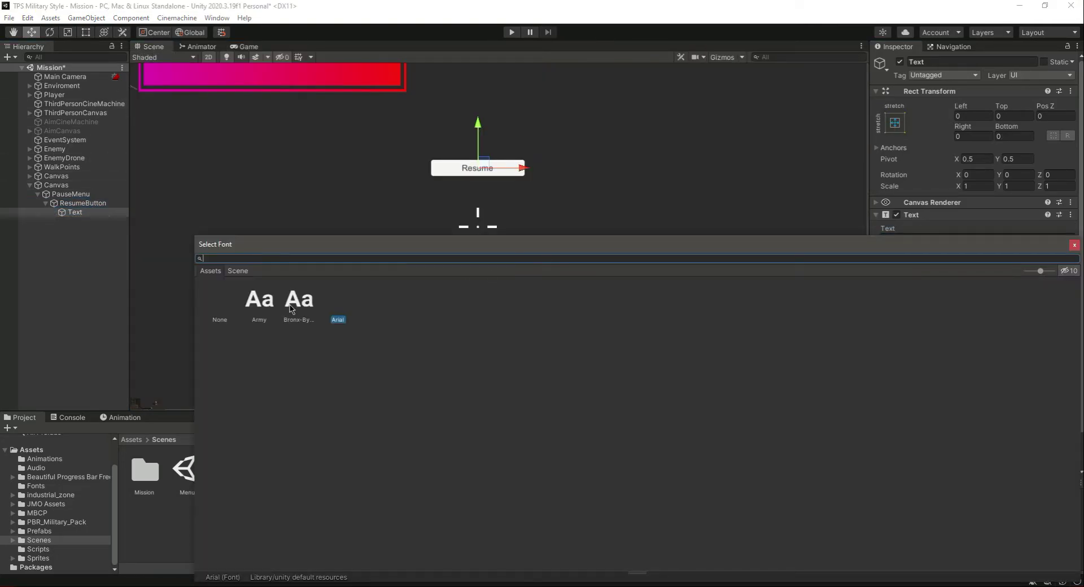
pyautogui.doubleClick(298, 299)
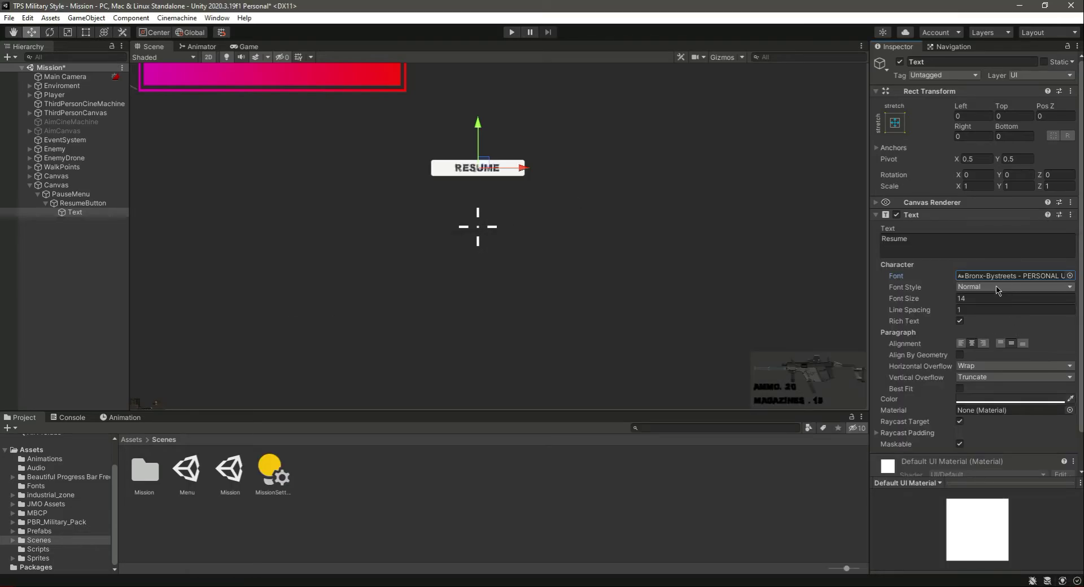
pyautogui.click(1013, 286)
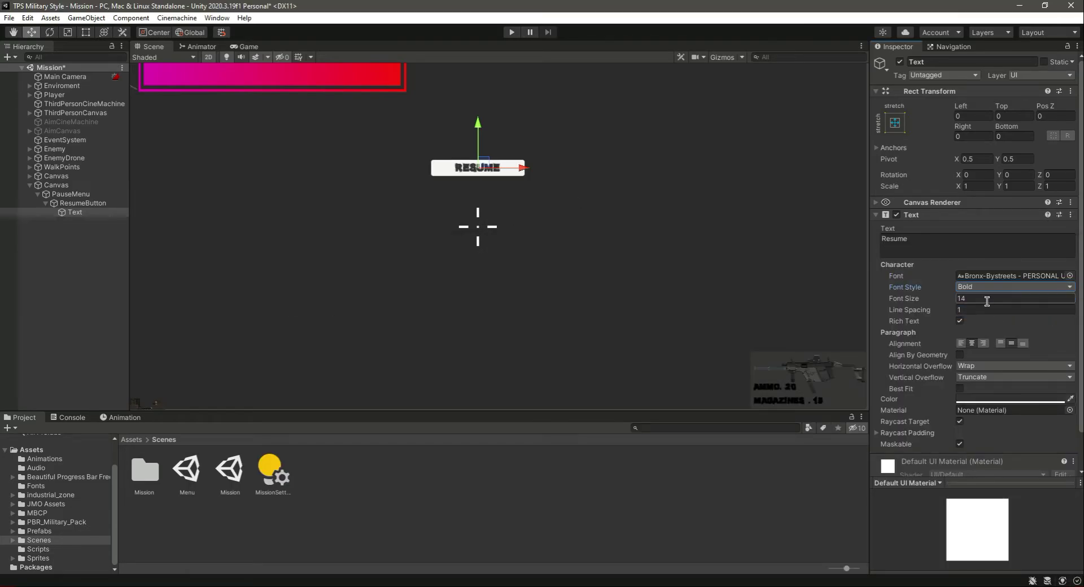
pyautogui.click(1010, 298)
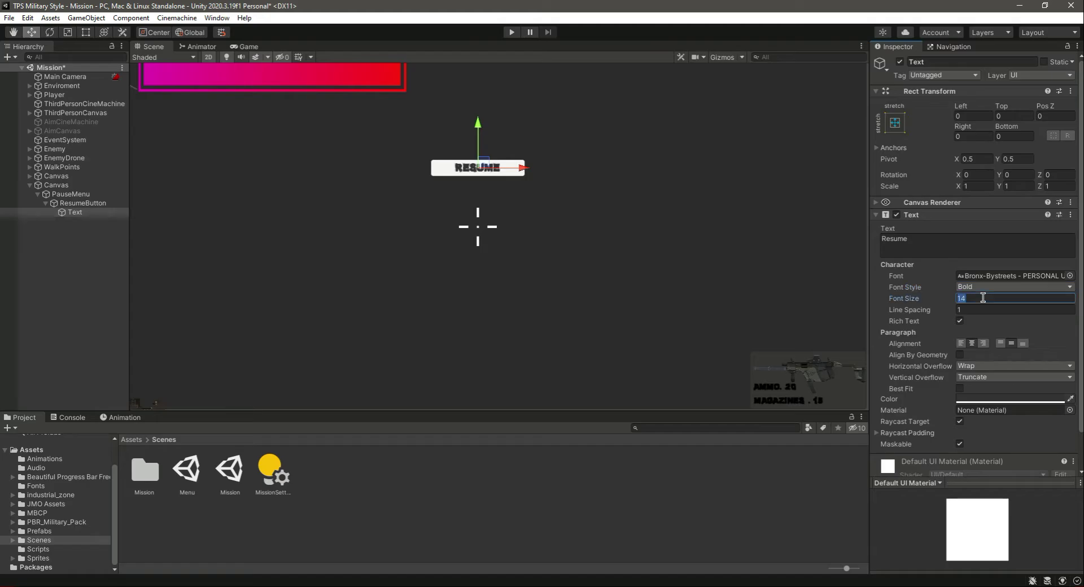
pyautogui.write('25')
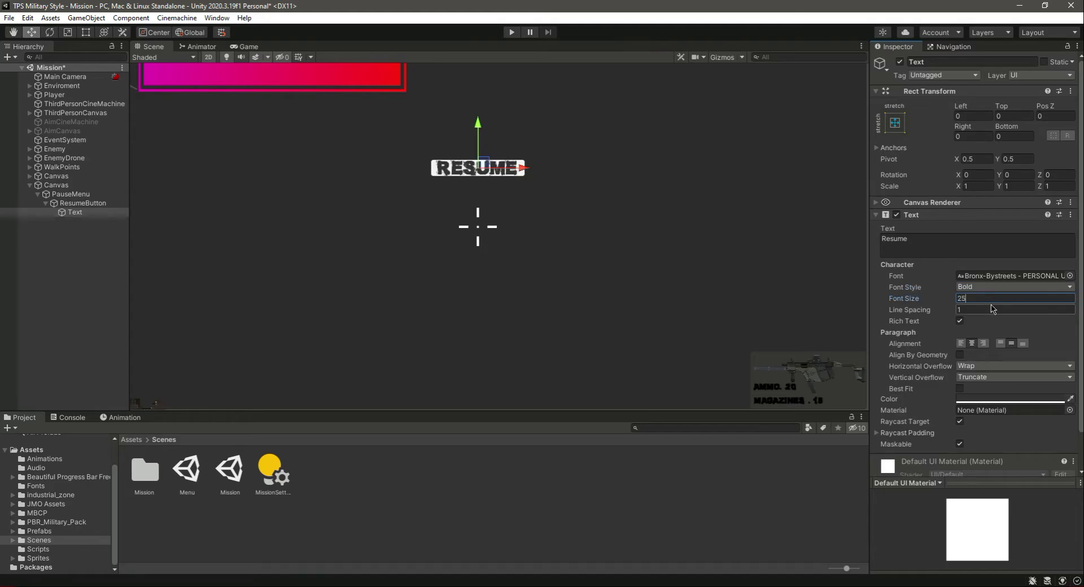
pyautogui.moveTo(993, 312)
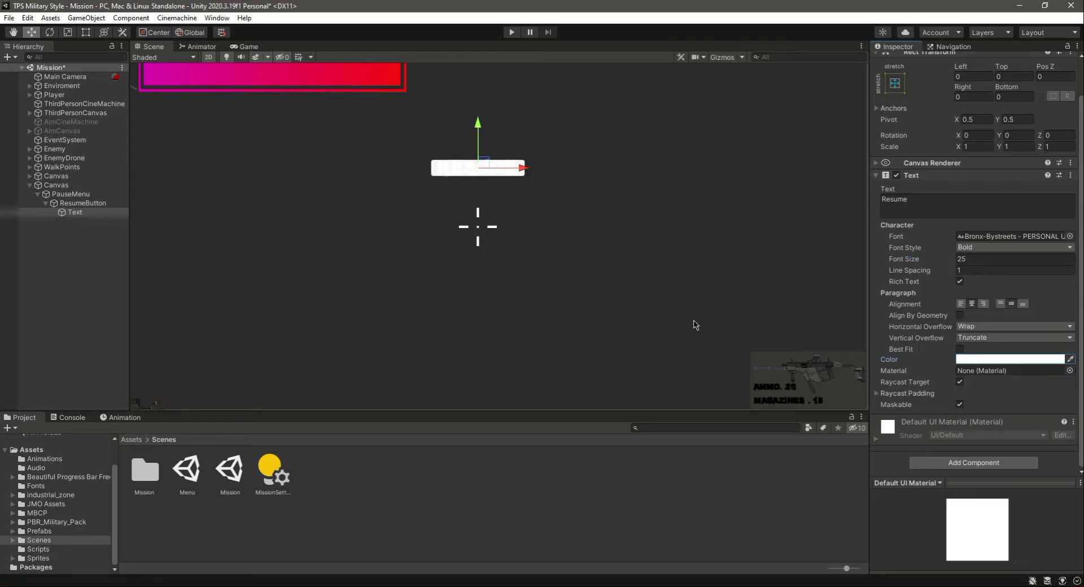
# - Set the ResumeButton's Image colour to black behind the white label
pyautogui.click(82, 203)
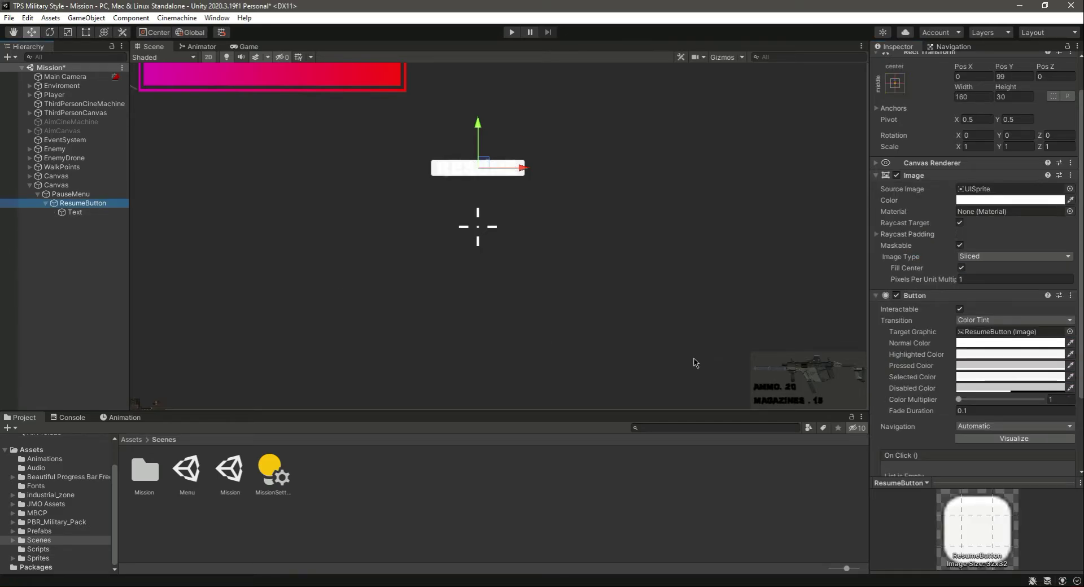
pyautogui.click(1008, 201)
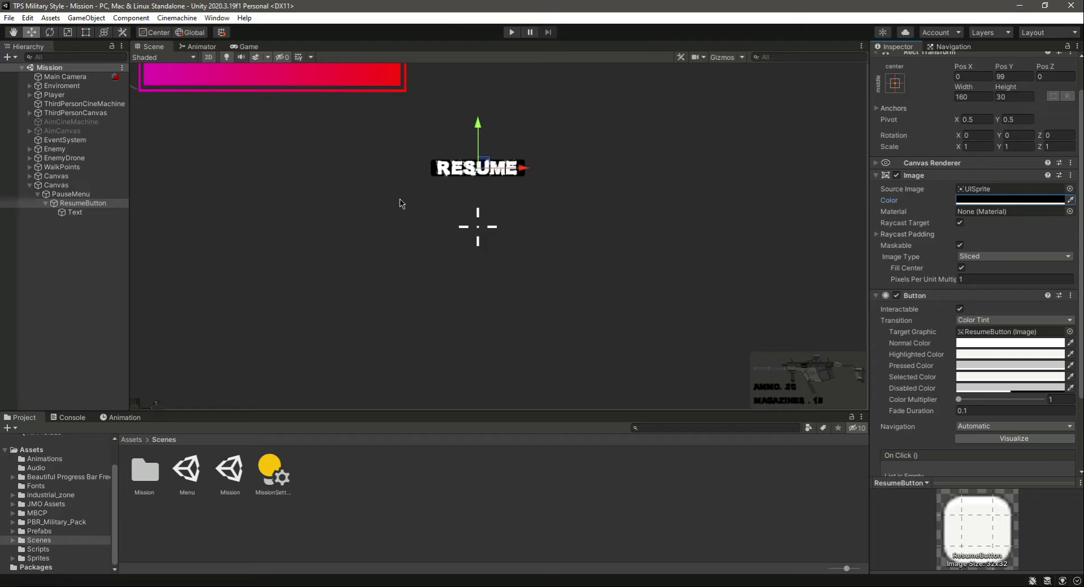
pyautogui.click(74, 212)
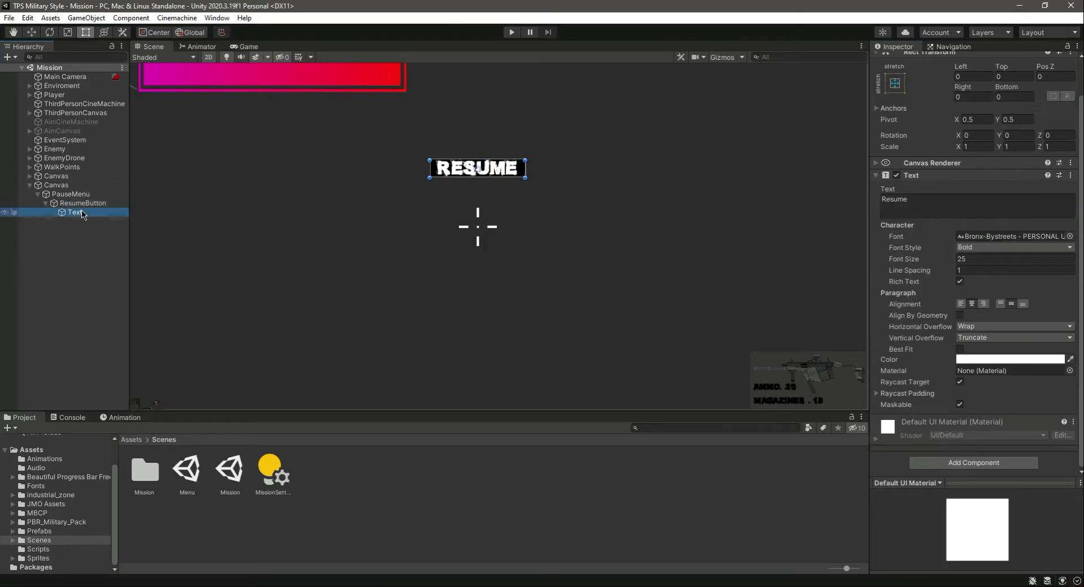
pyautogui.click(83, 202)
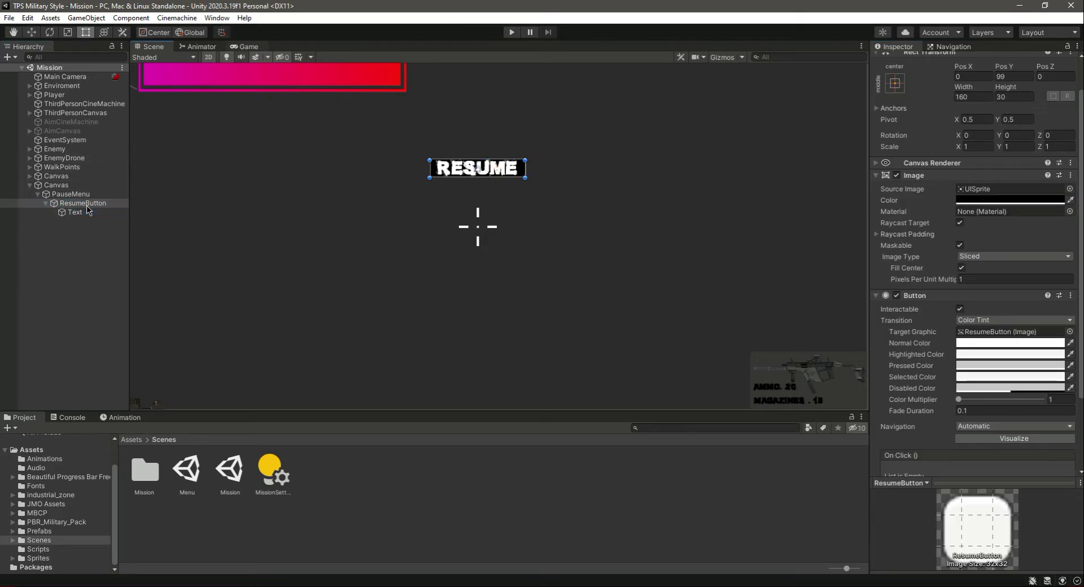
pyautogui.click(248, 47)
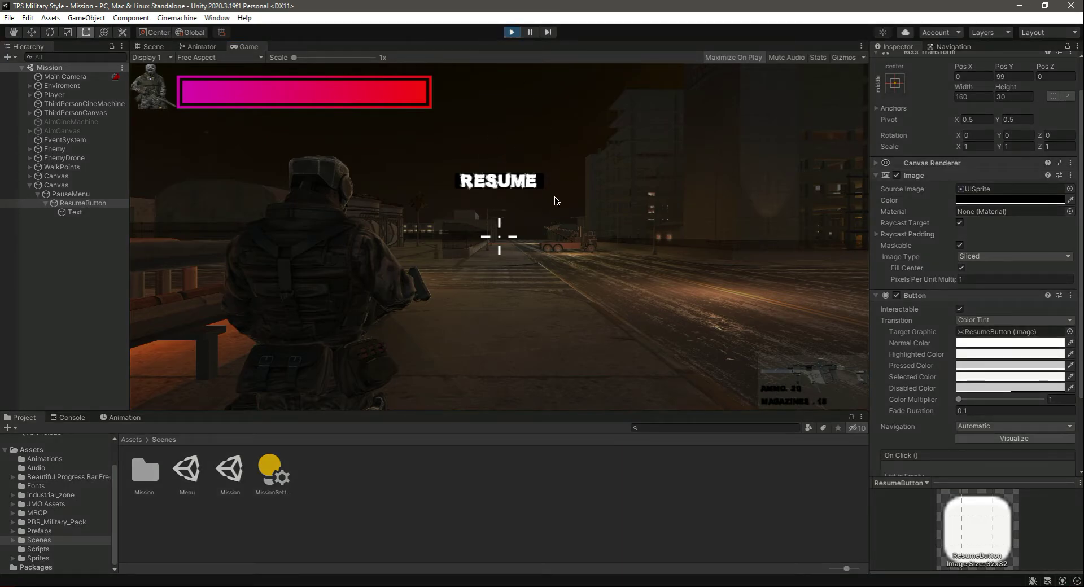
# - Test the RESUME button in play mode, then select ResumeButton and expand its Text child
pyautogui.click(733, 58)
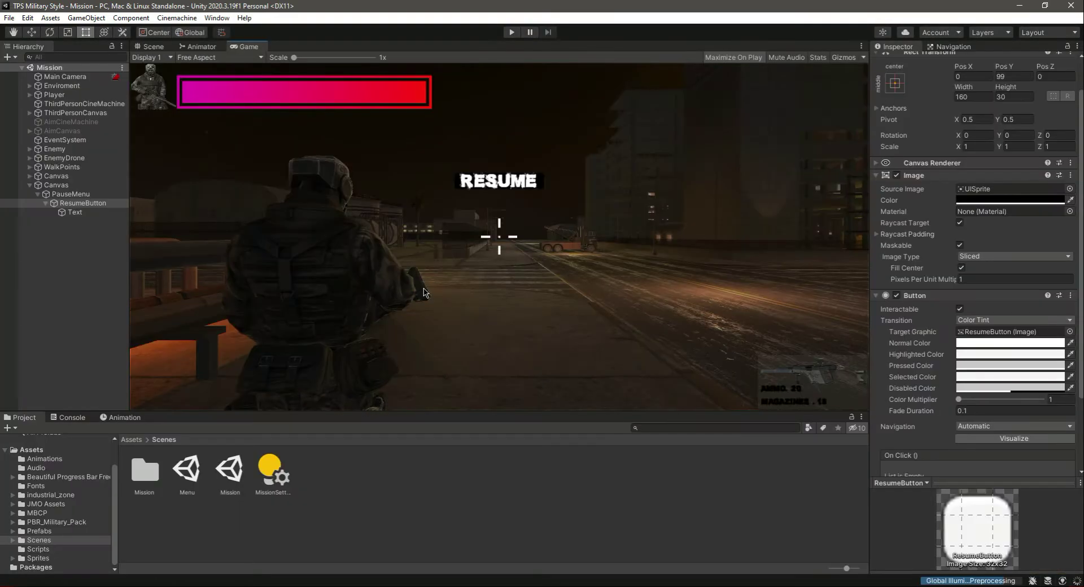
pyautogui.click(74, 213)
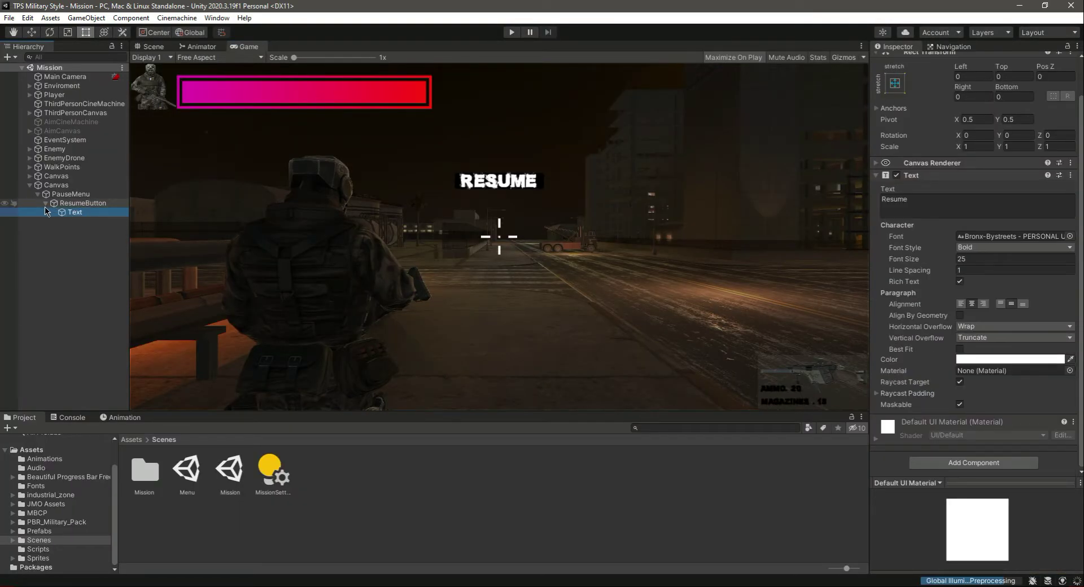
pyautogui.click(83, 202)
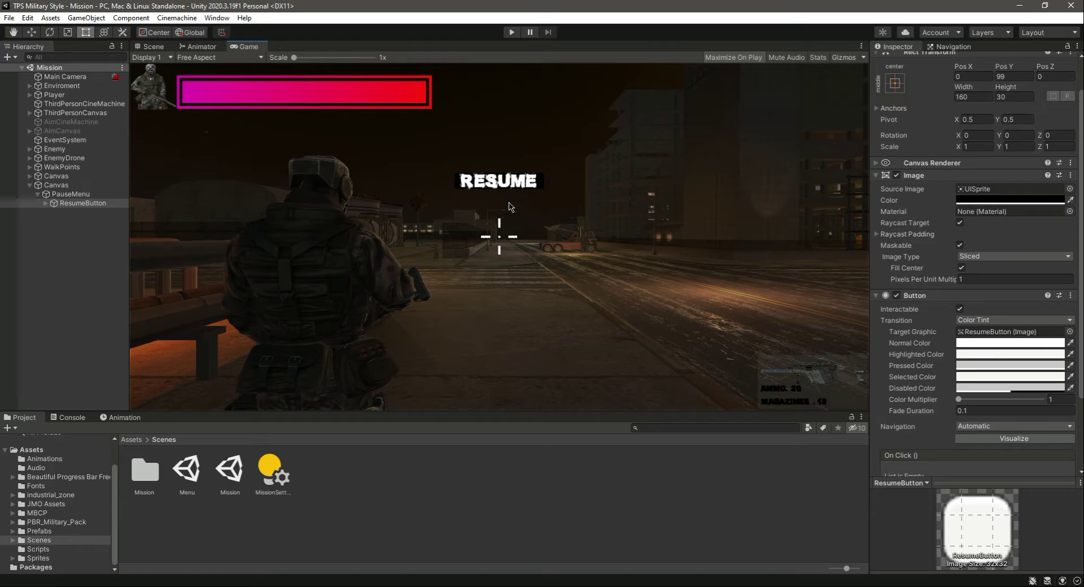
pyautogui.click(82, 202)
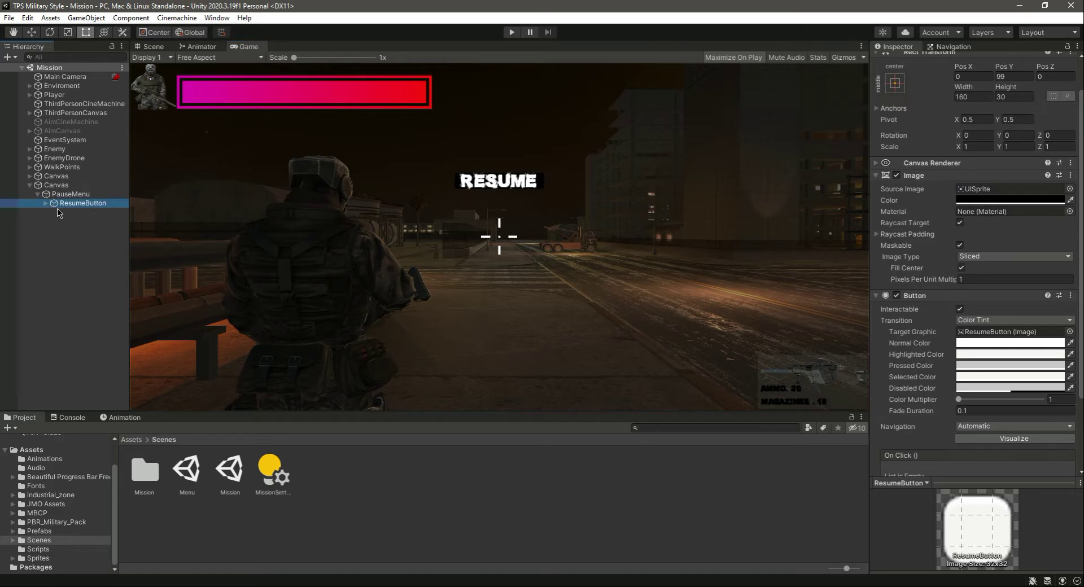
pyautogui.click(45, 202)
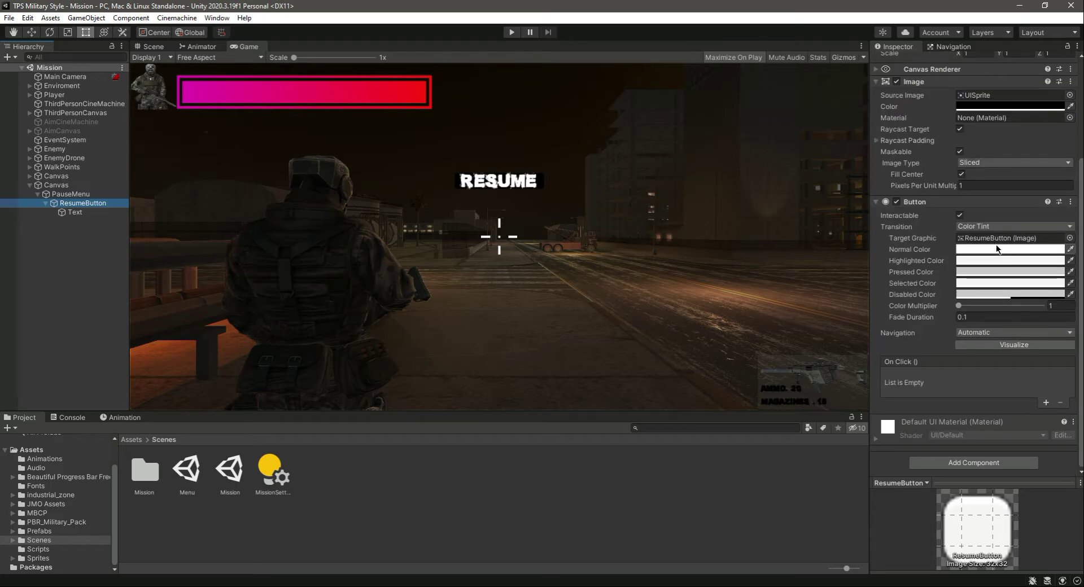
# - Set the button's Normal colour to black and its Highlighted colour to semi-transparent black
pyautogui.click(1008, 248)
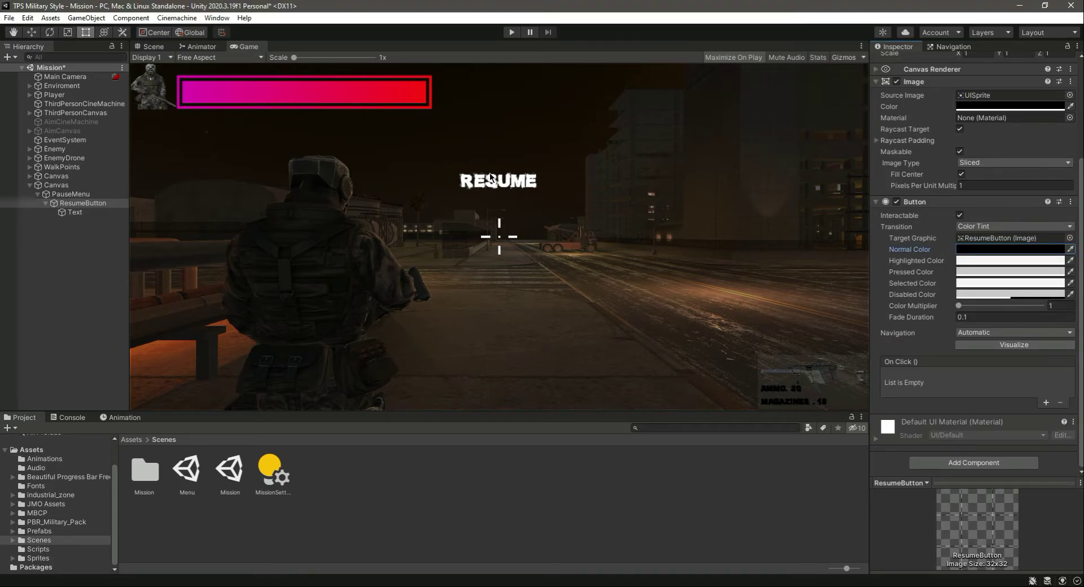
pyautogui.moveTo(509, 182)
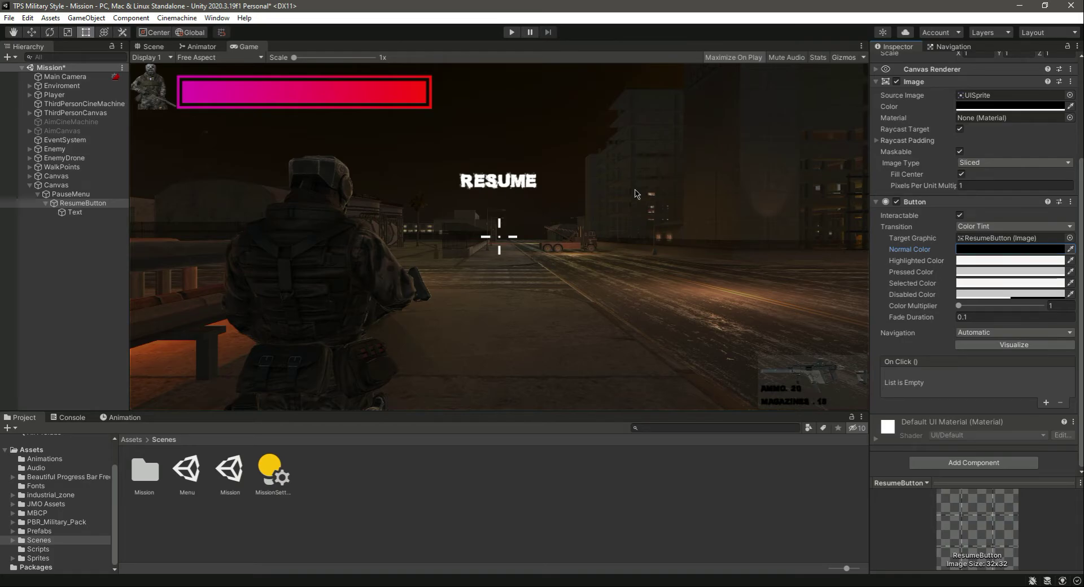
pyautogui.moveTo(573, 202)
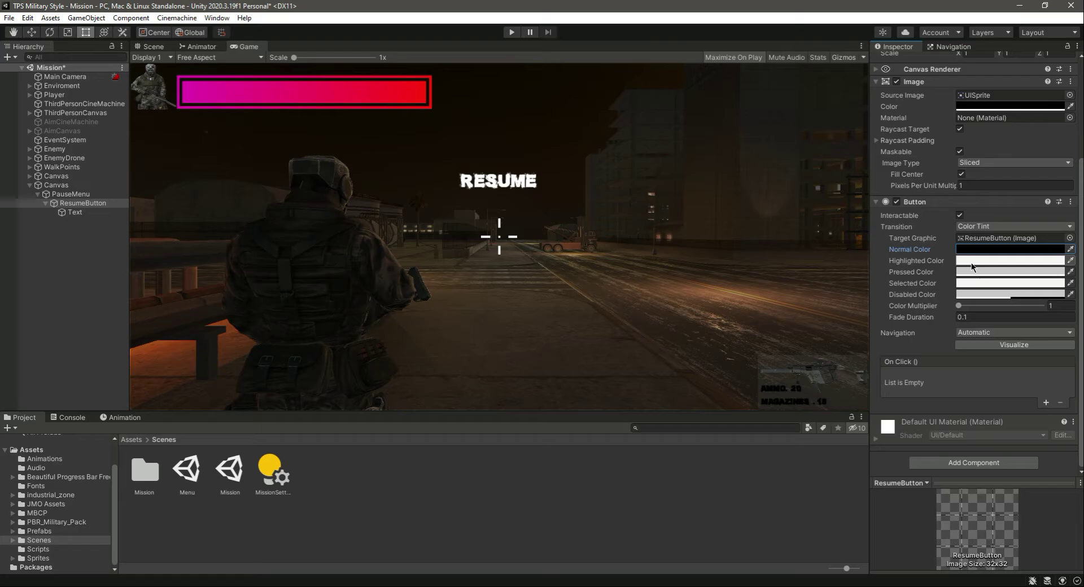
pyautogui.click(1009, 261)
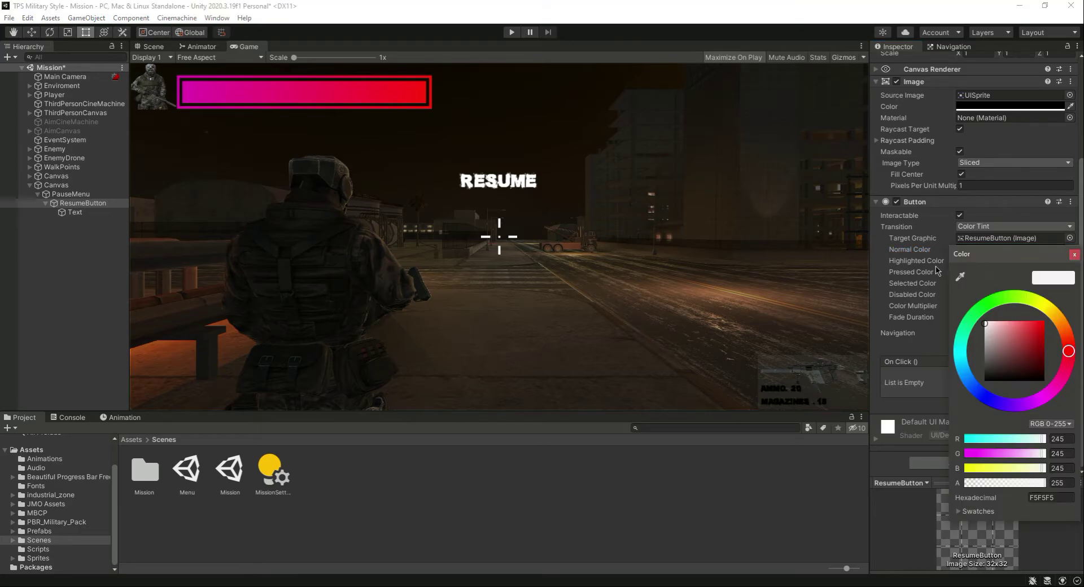
pyautogui.click(984, 380)
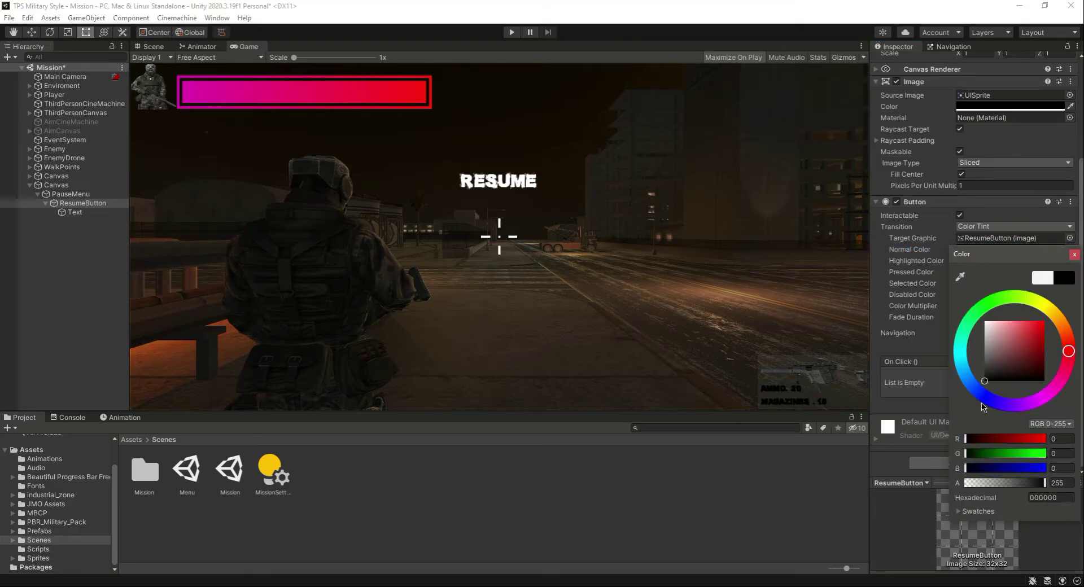
pyautogui.moveTo(1048, 484); pyautogui.dragTo(1010, 483)
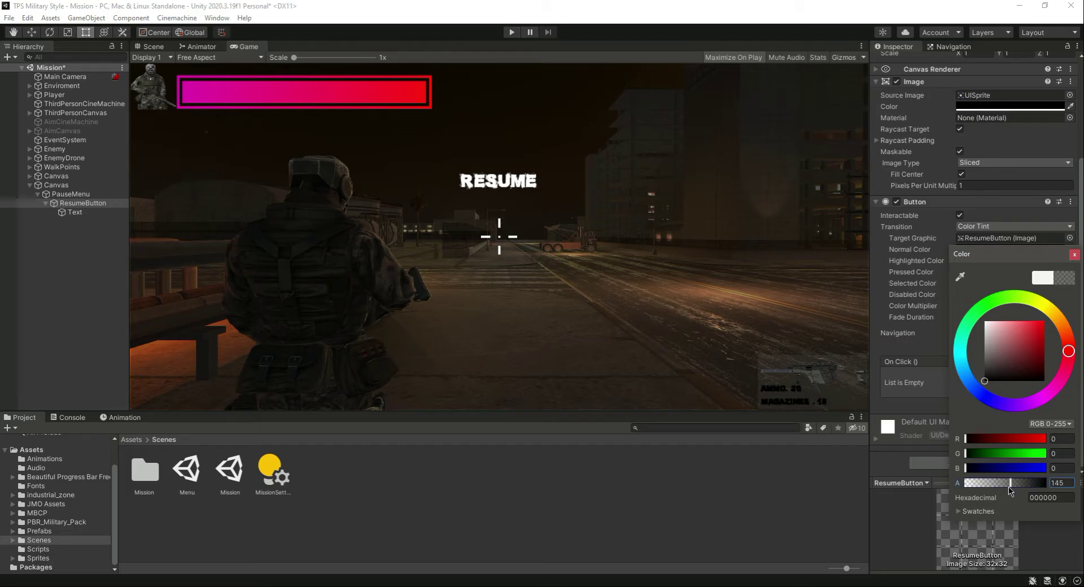
pyautogui.moveTo(1020, 482); pyautogui.dragTo(990, 482)
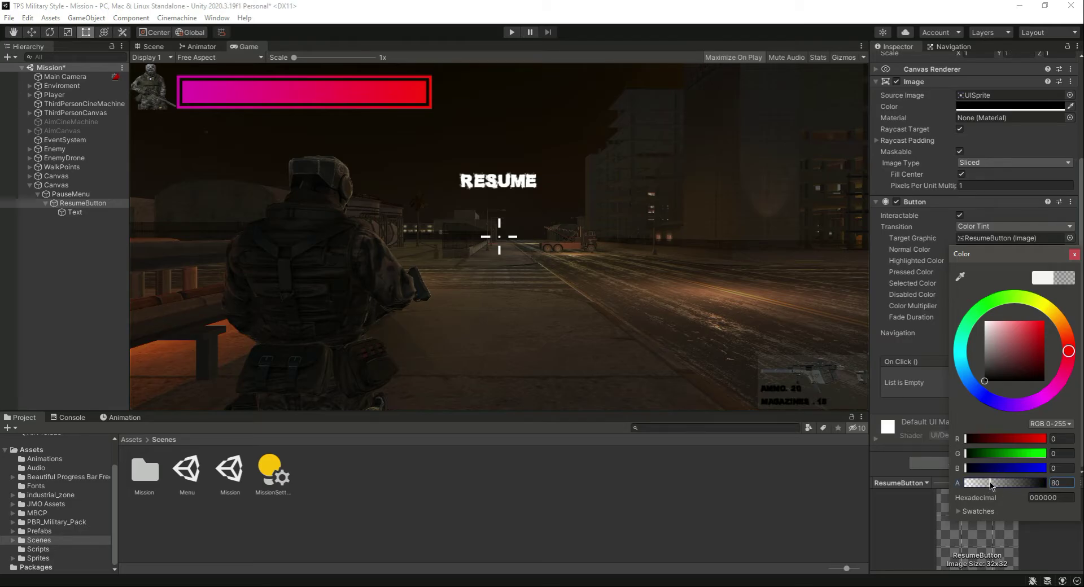
# - Set the button's Pressed colour to semi-transparent black as well
pyautogui.click(1073, 254)
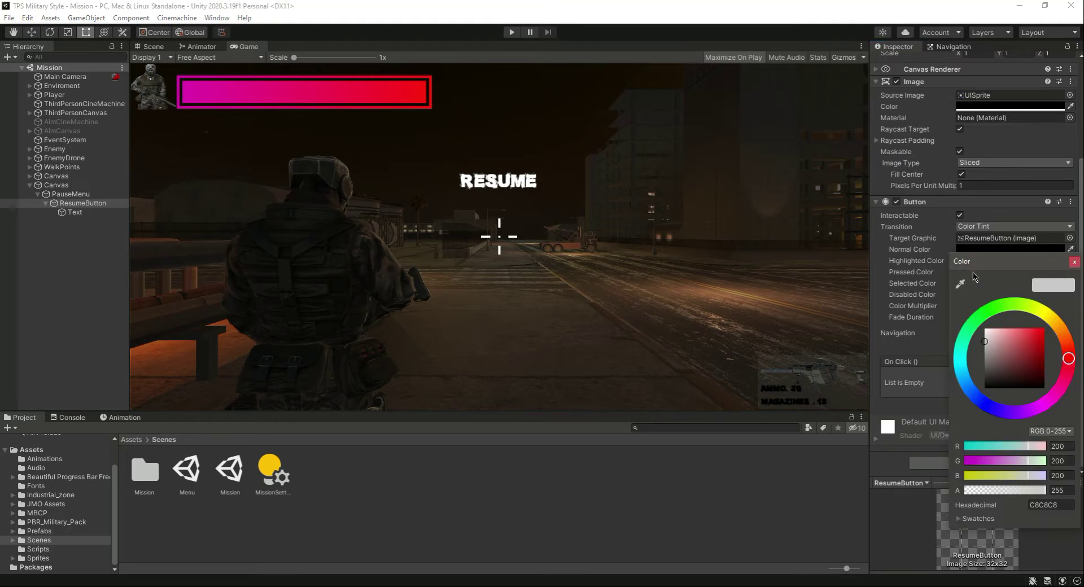
pyautogui.moveTo(983, 341); pyautogui.dragTo(983, 389)
pyautogui.write('175')
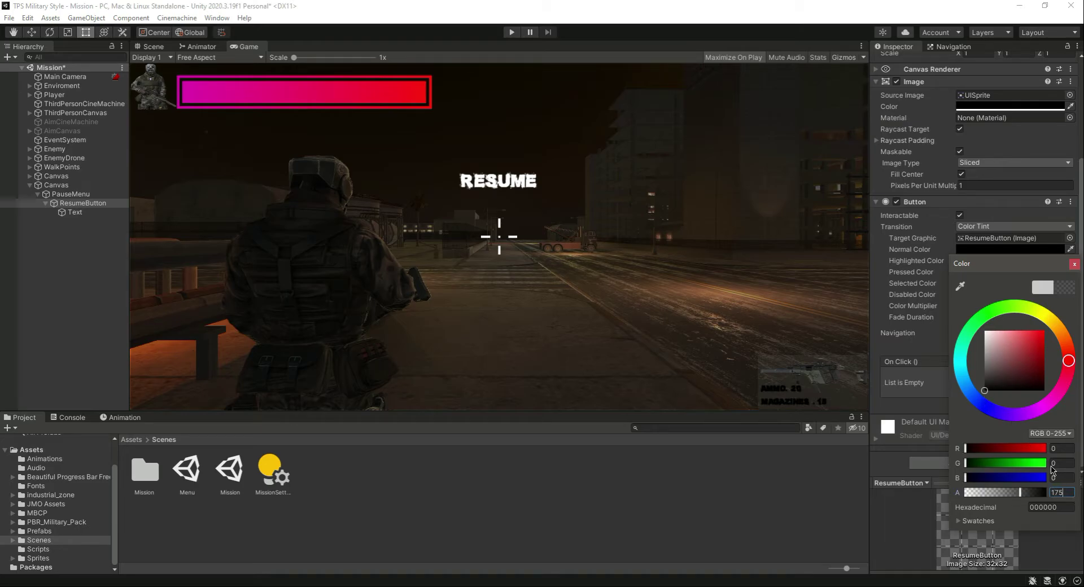
pyautogui.click(1074, 264)
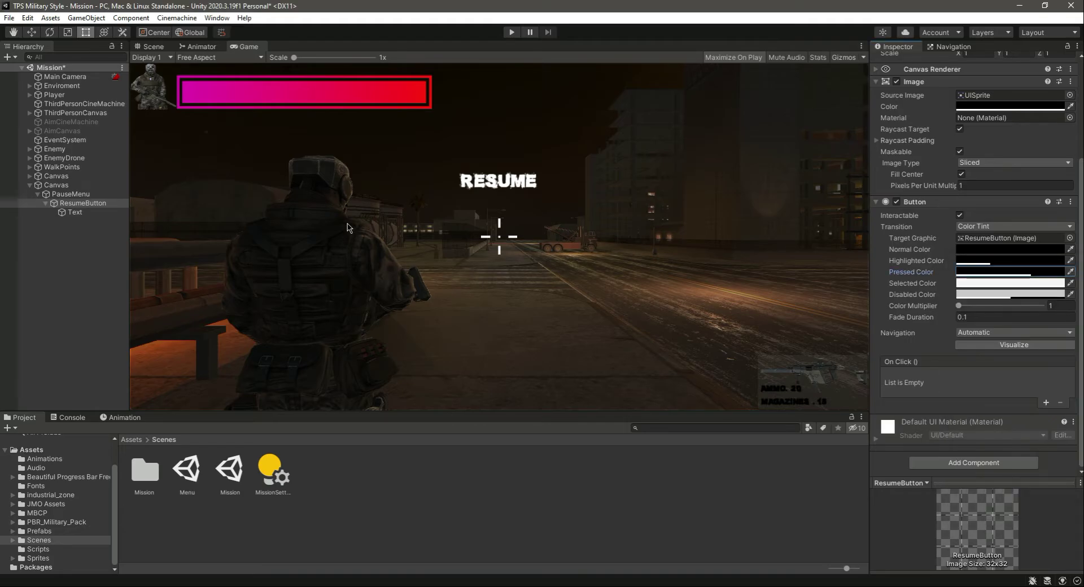
pyautogui.click(75, 212)
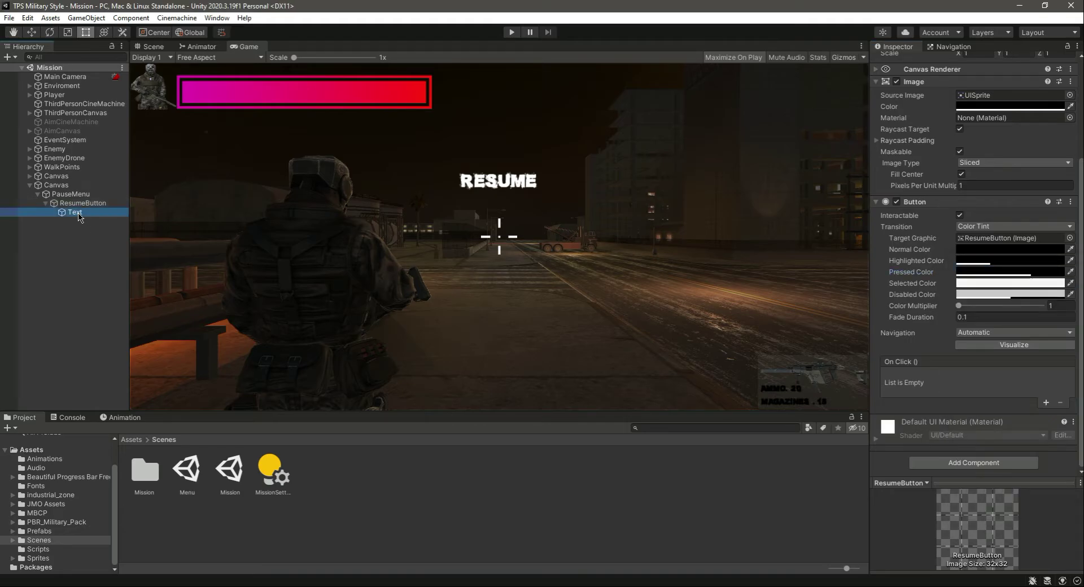
# - Add a Shadow component to the RESUME text with Effect Distance X 5
pyautogui.click(75, 212)
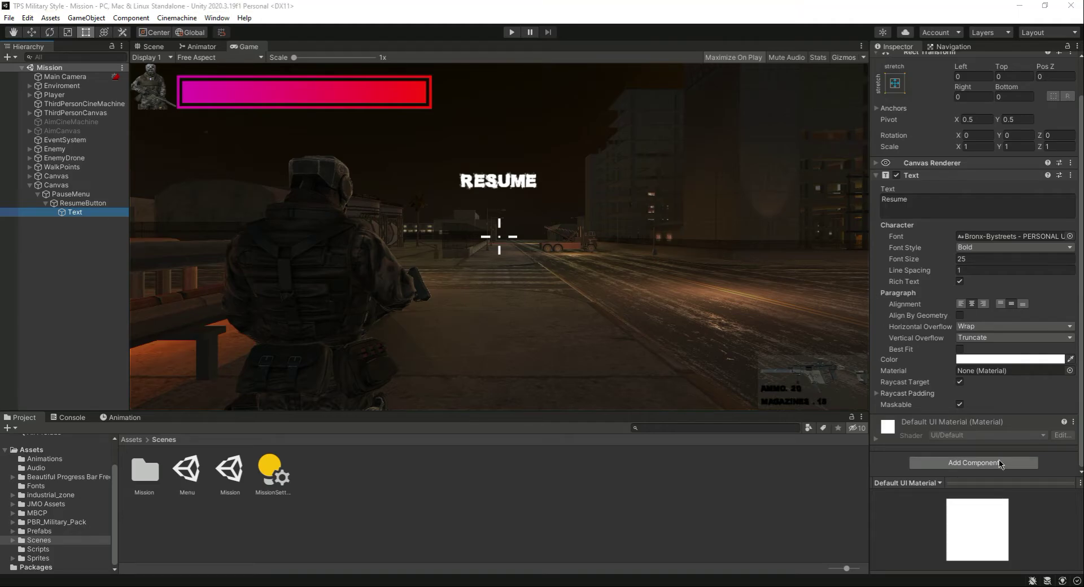
pyautogui.click(972, 463)
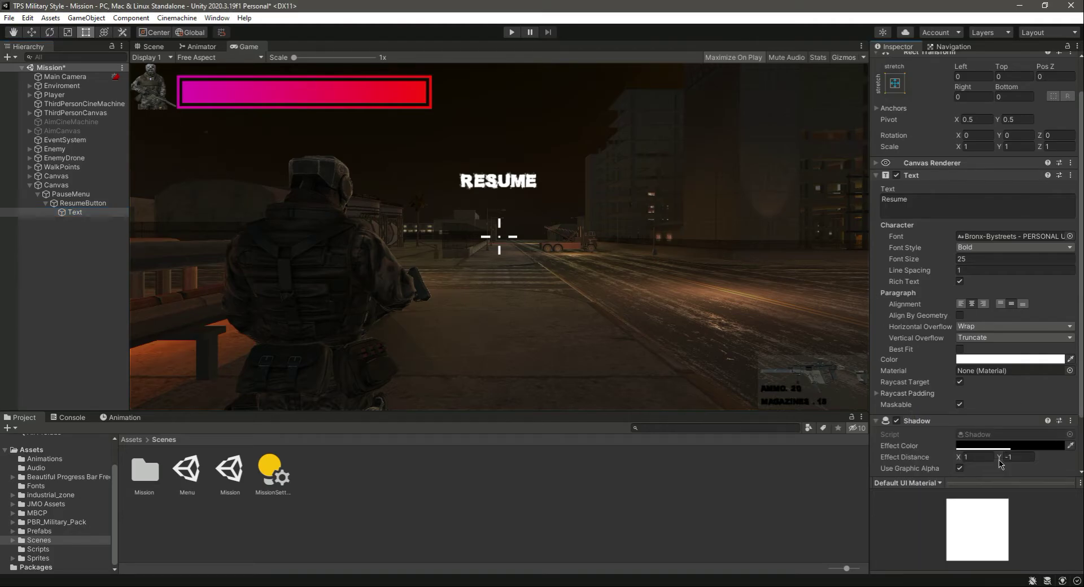
pyautogui.scroll(-3)
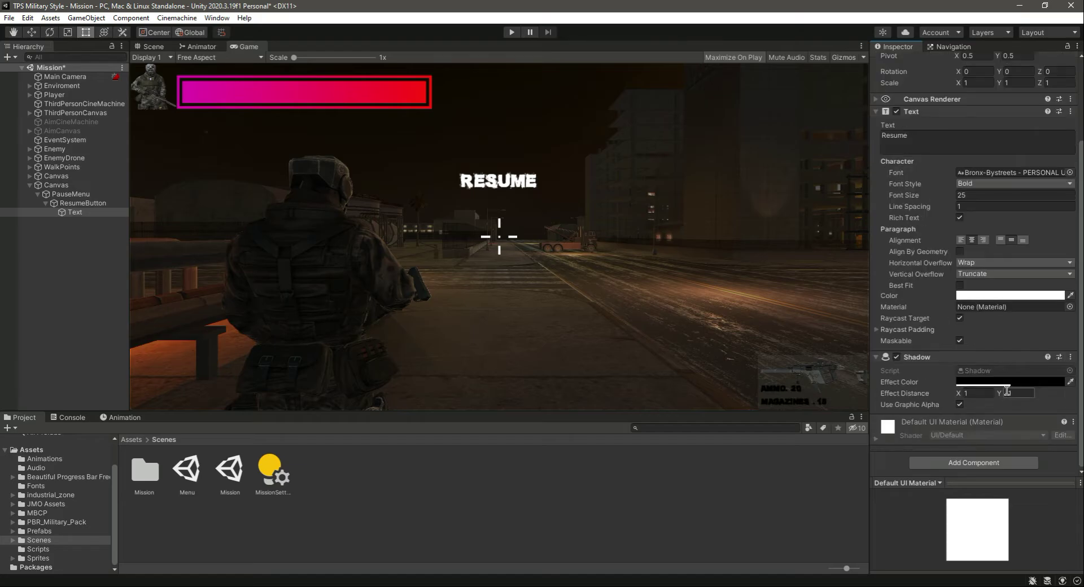
pyautogui.click(974, 393)
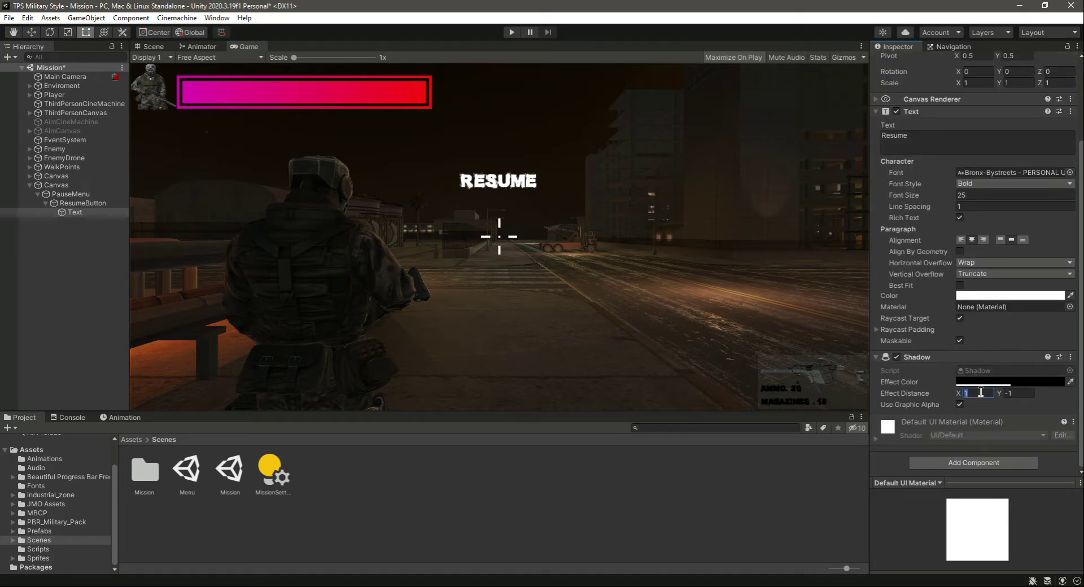
pyautogui.write('5')
pyautogui.click(1019, 393)
pyautogui.write('-5')
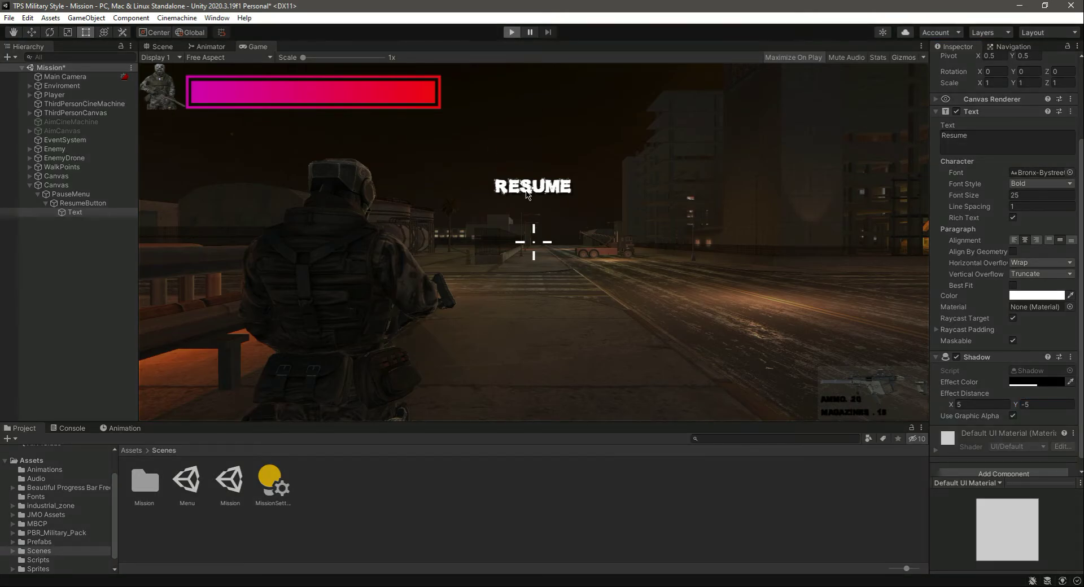
pyautogui.moveTo(528, 196)
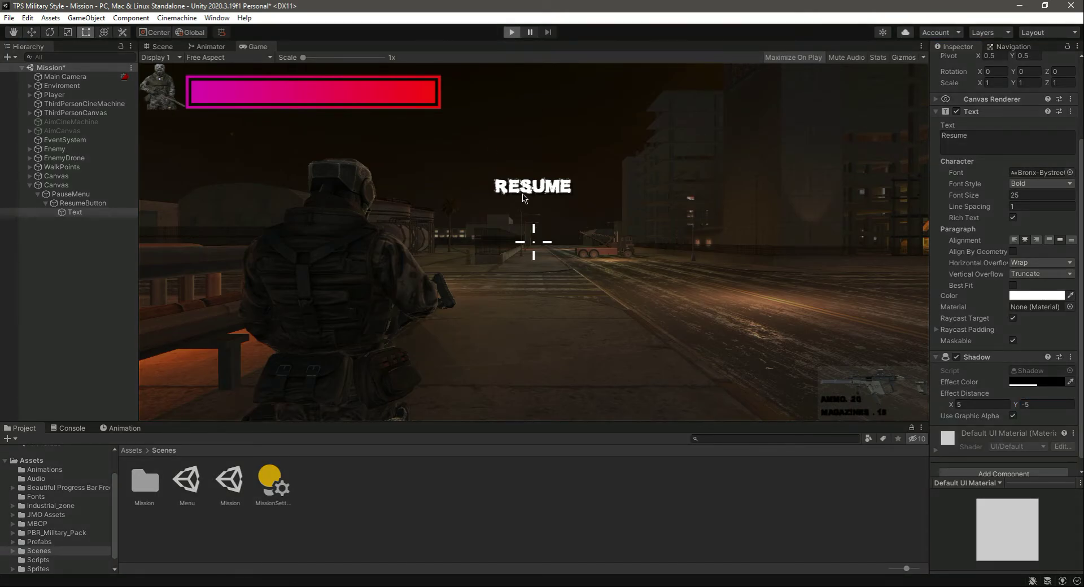
# - Make the shadow semi-transparent black (alpha about 161) with Effect Distance Y -10
pyautogui.click(793, 58)
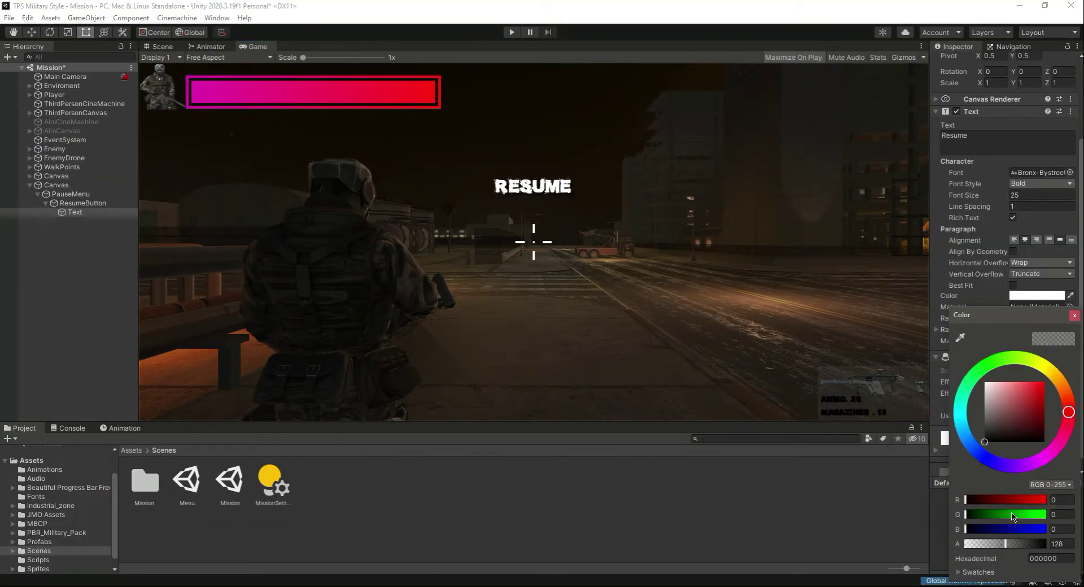
pyautogui.moveTo(1016, 543); pyautogui.dragTo(1006, 543)
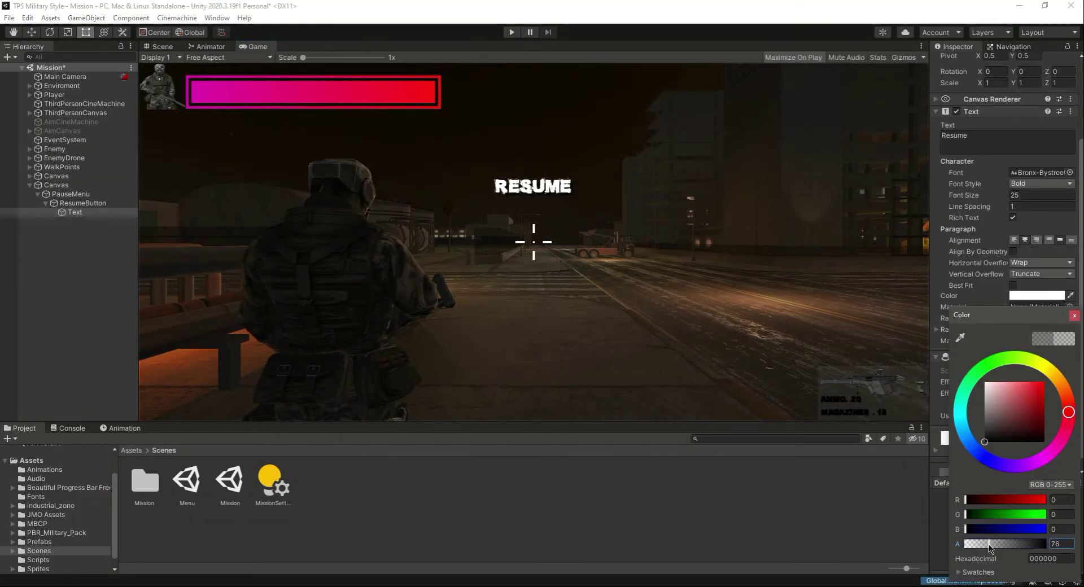
pyautogui.moveTo(989, 543); pyautogui.dragTo(1007, 543)
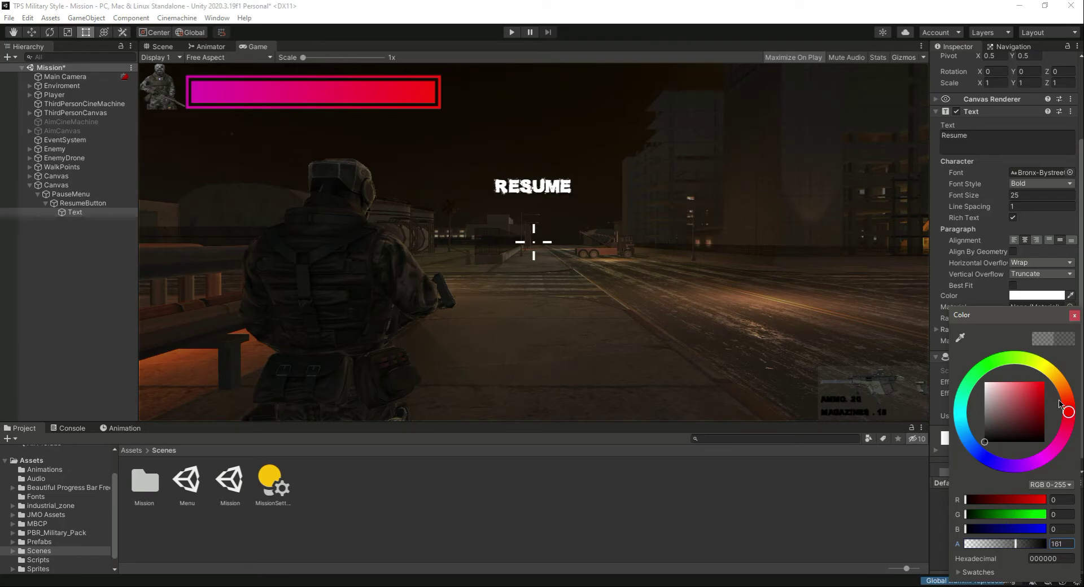
pyautogui.click(1075, 316)
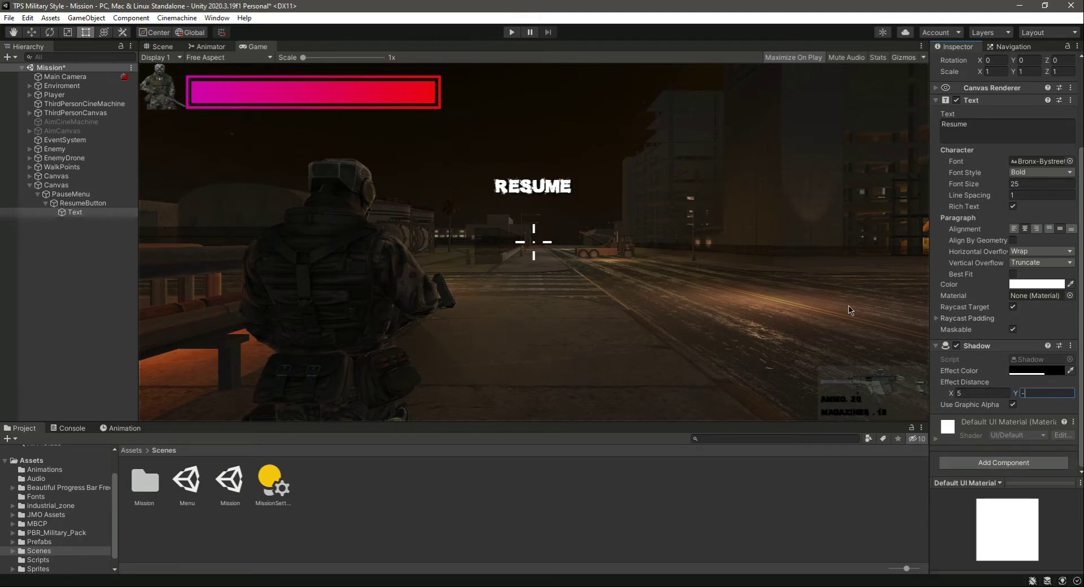
pyautogui.write('-1')
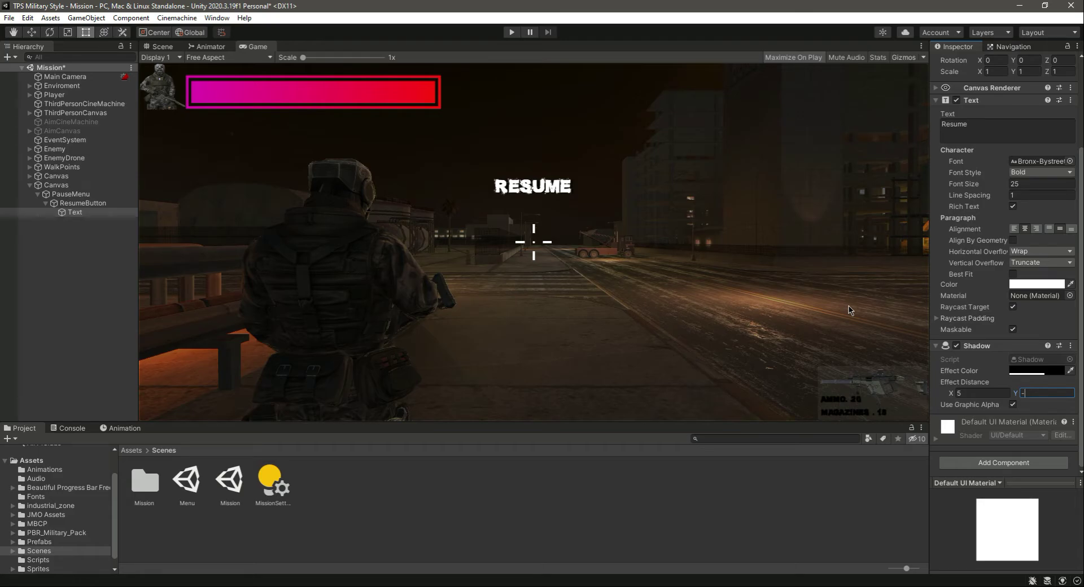
pyautogui.write('-5')
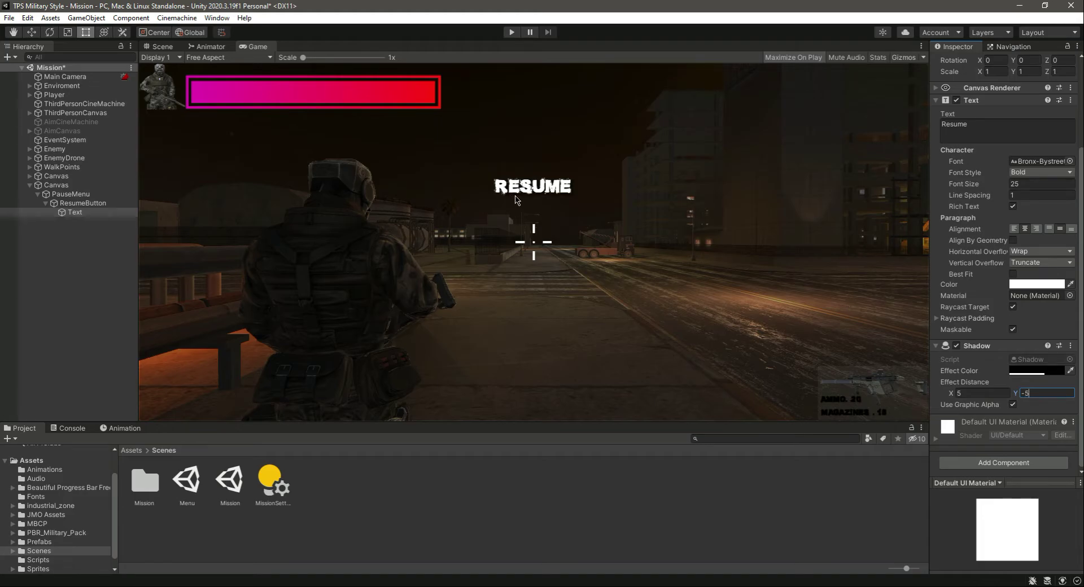
pyautogui.moveTo(523, 201)
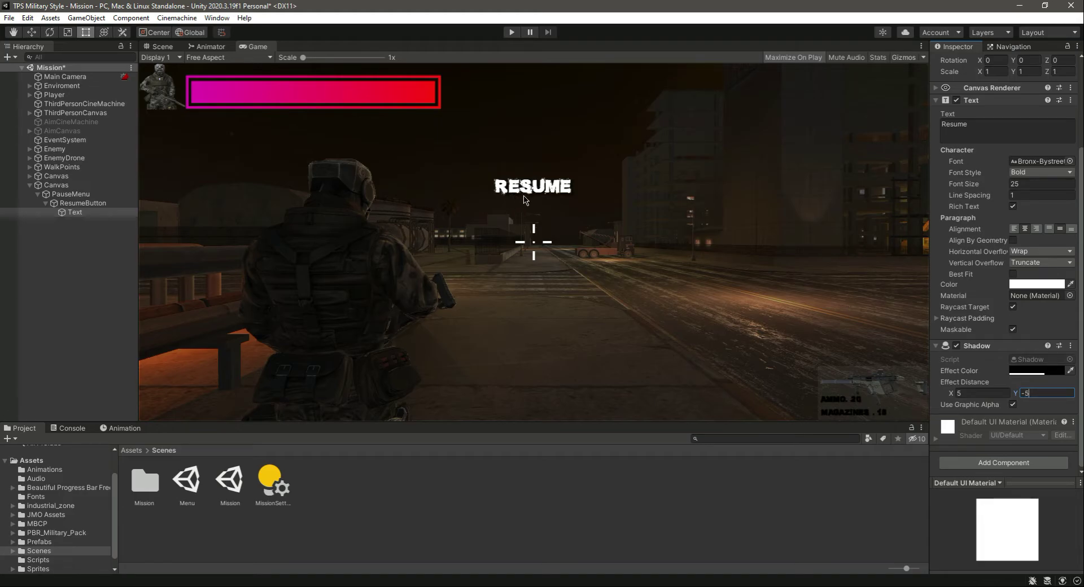
pyautogui.write('-10')
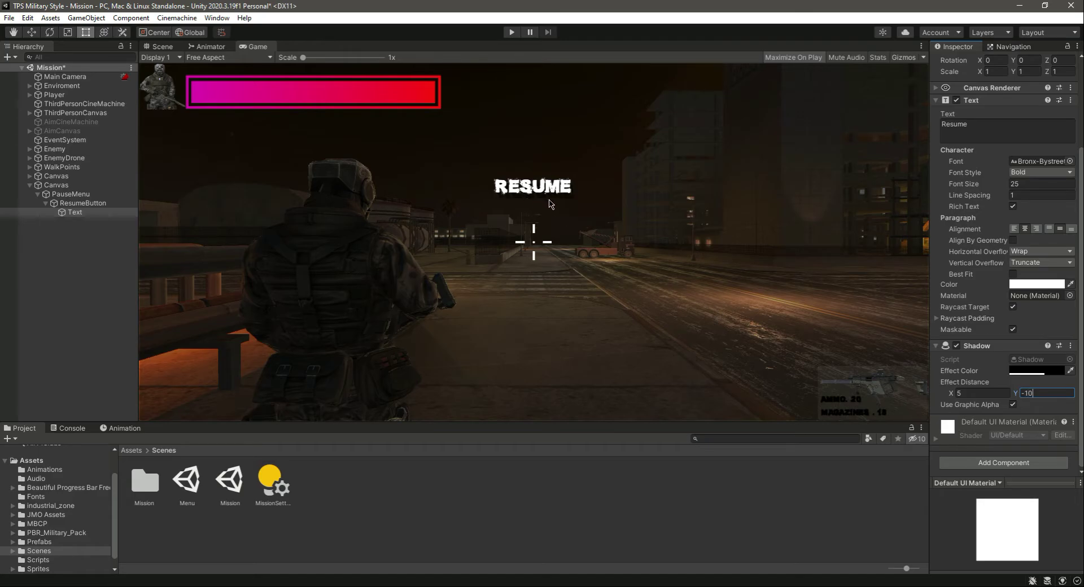
pyautogui.moveTo(753, 304)
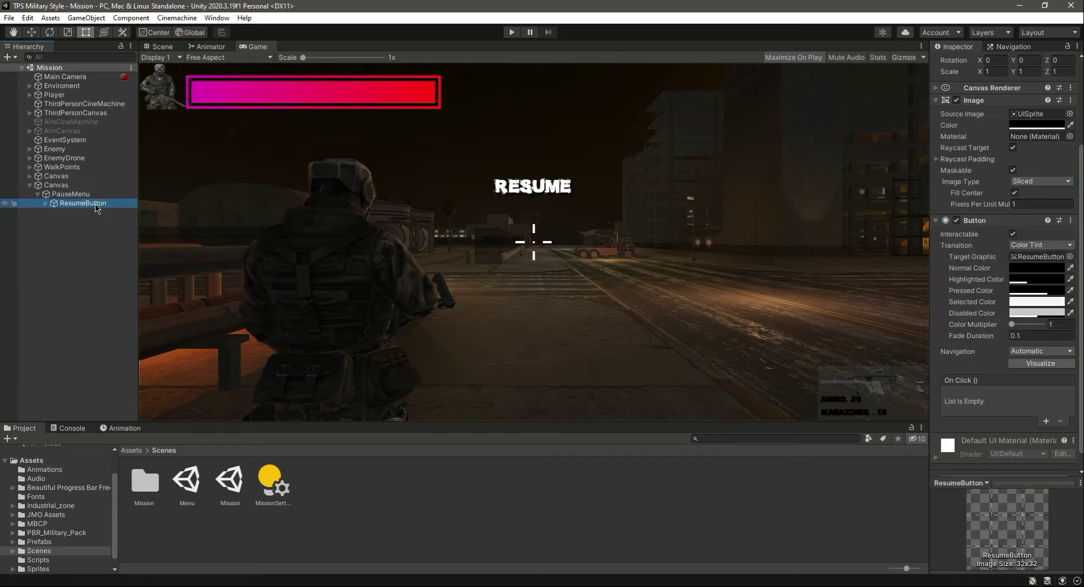
# - Duplicate ResumeButton as MenuButton and change its label text to Menu
pyautogui.click(81, 202)
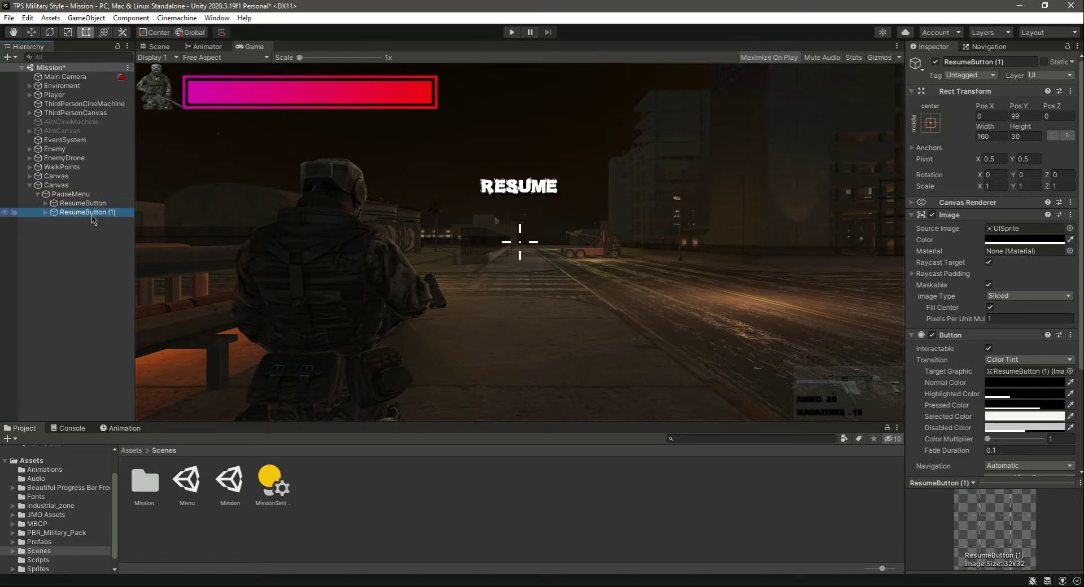
pyautogui.doubleClick(88, 212)
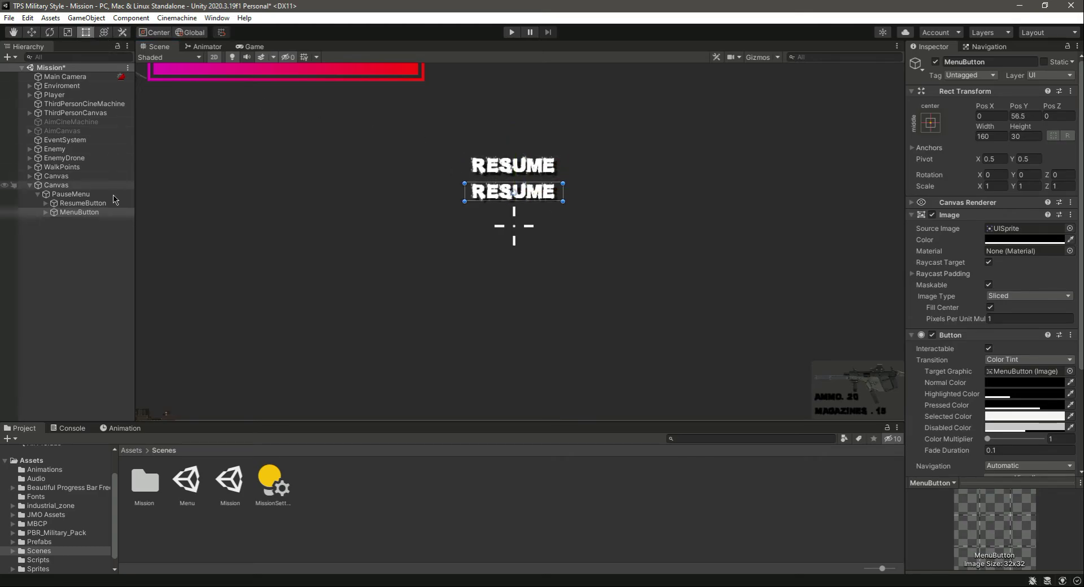
pyautogui.click(79, 212)
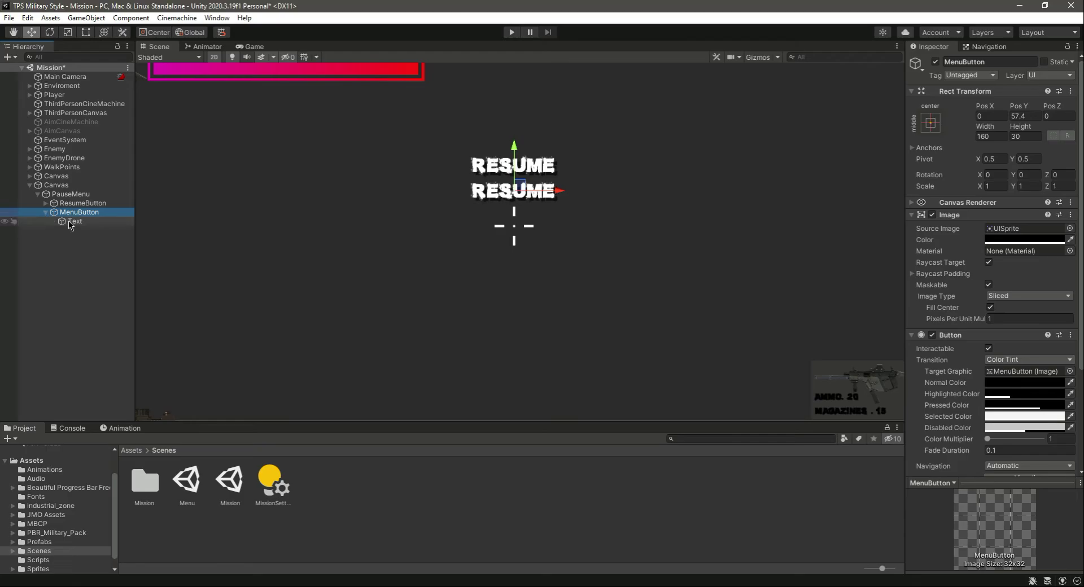
pyautogui.click(75, 221)
pyautogui.write('20')
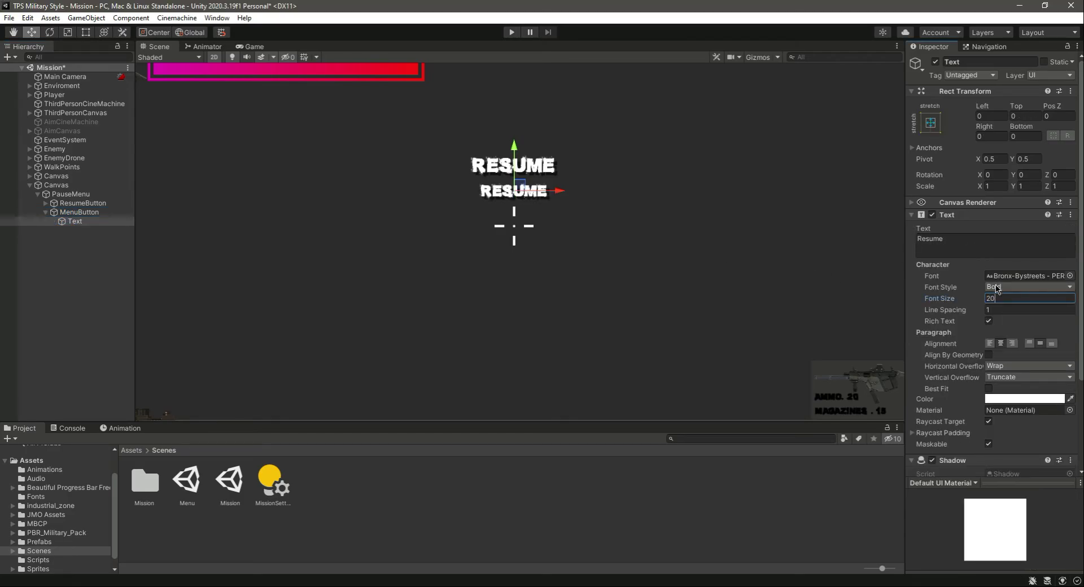
pyautogui.write('Men')
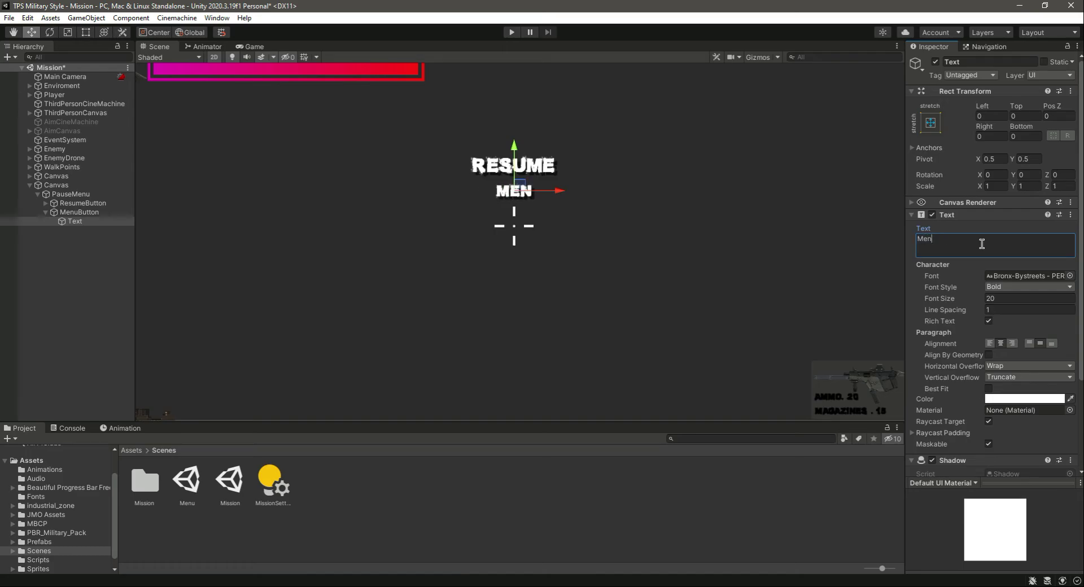
pyautogui.write('u')
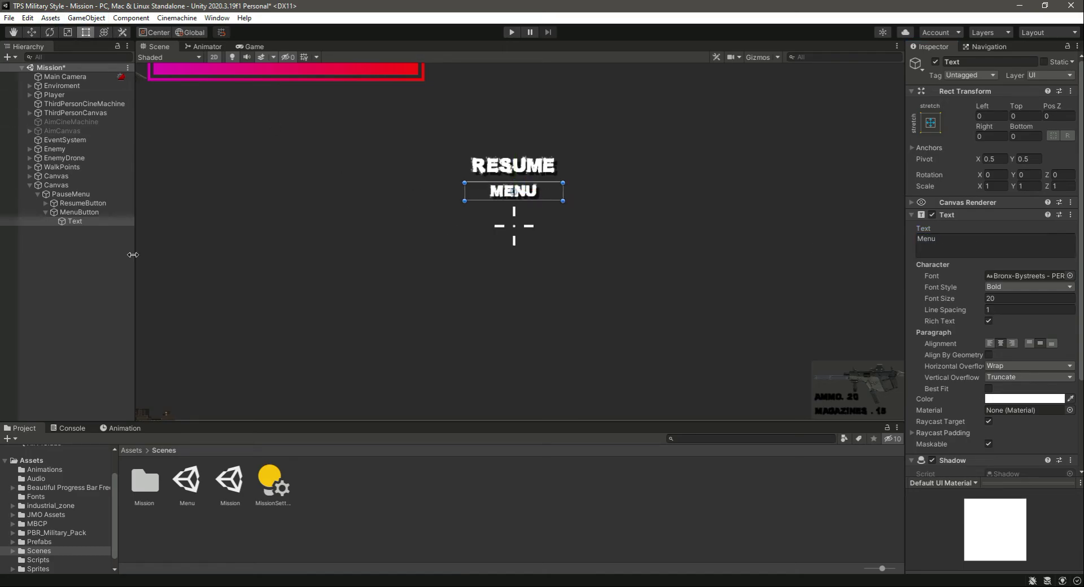
pyautogui.click(79, 213)
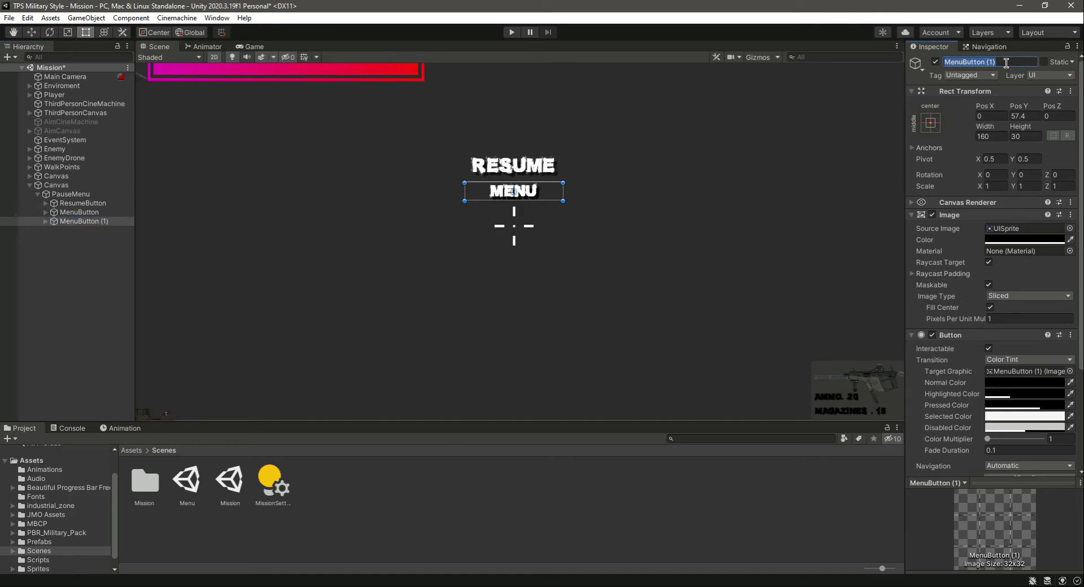
# - Rename the duplicate to QuitButton and set its label text to Quit
pyautogui.write('Quit')
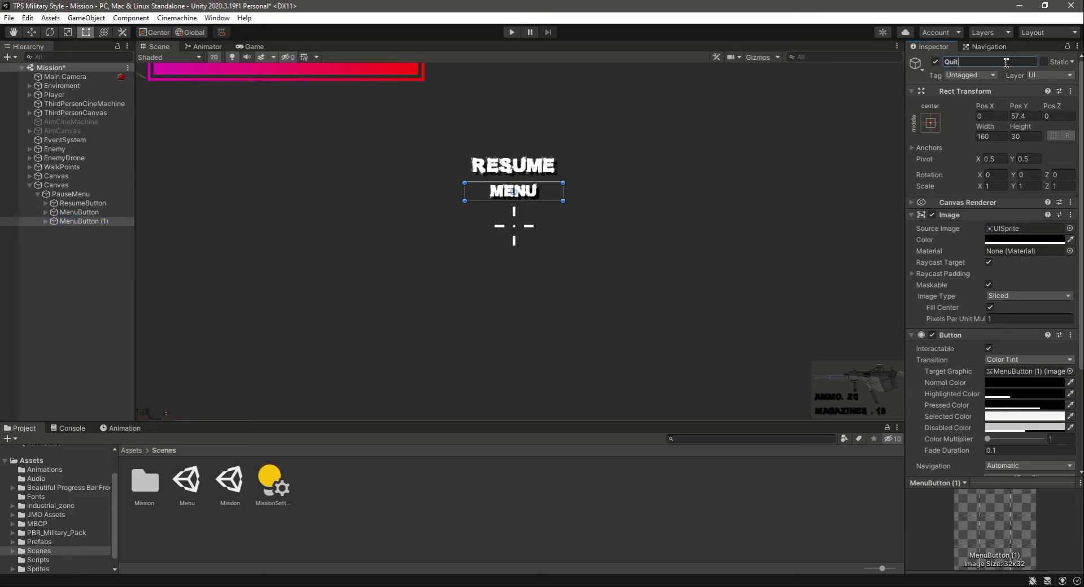
pyautogui.write('QuitButton')
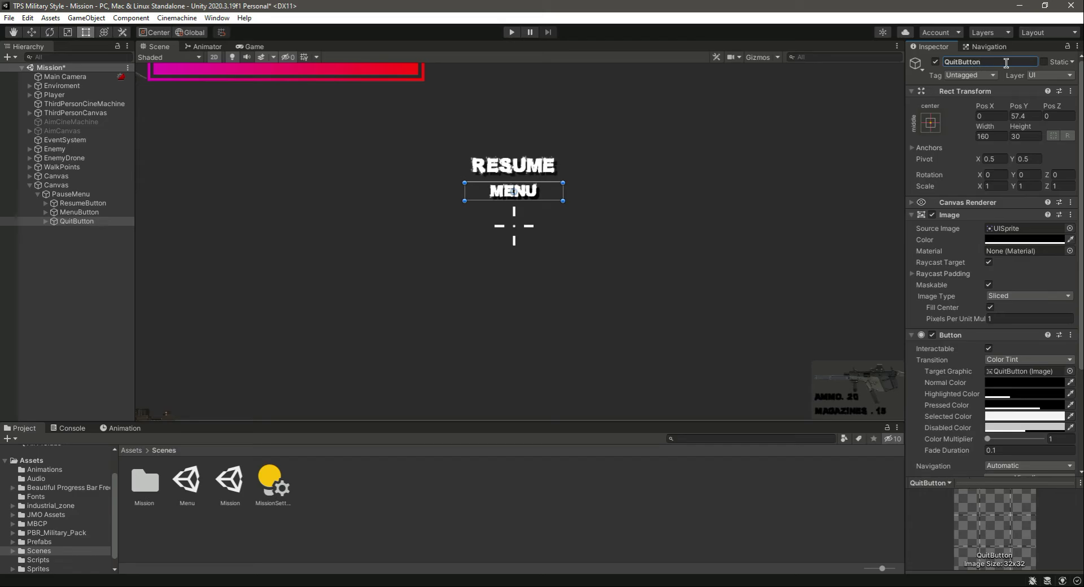
pyautogui.click(74, 230)
pyautogui.write('Q')
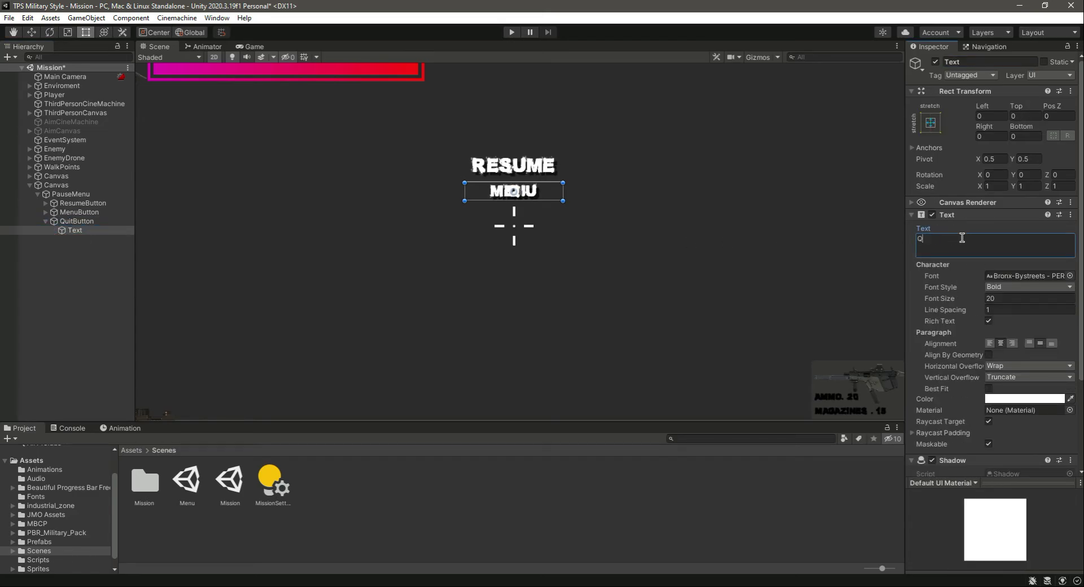
pyautogui.write('uit')
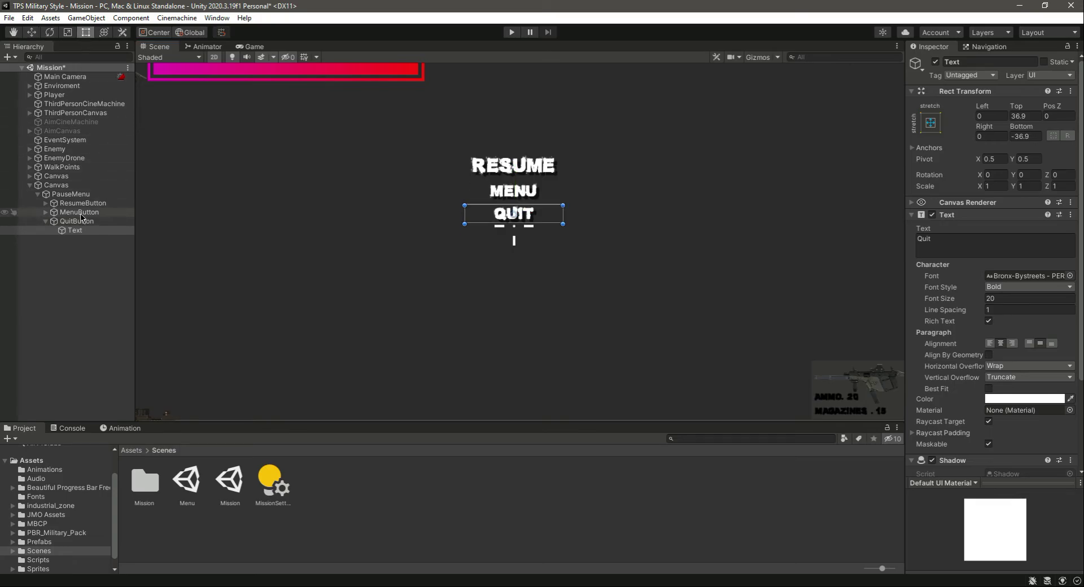
# - Move QuitButton down below MENU, save the scene and preview the menu in the Game view
pyautogui.click(76, 220)
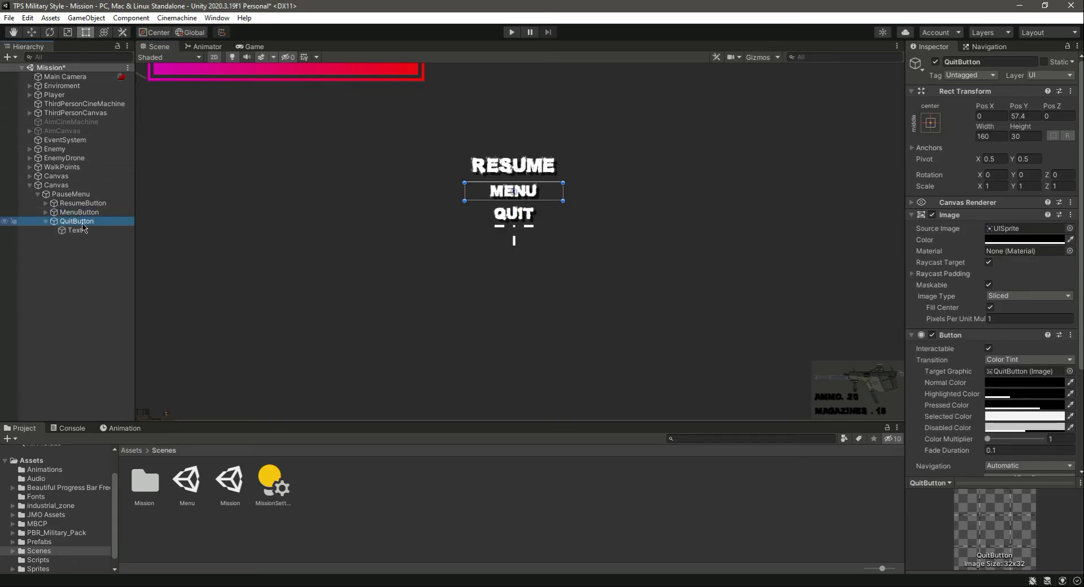
pyautogui.click(79, 211)
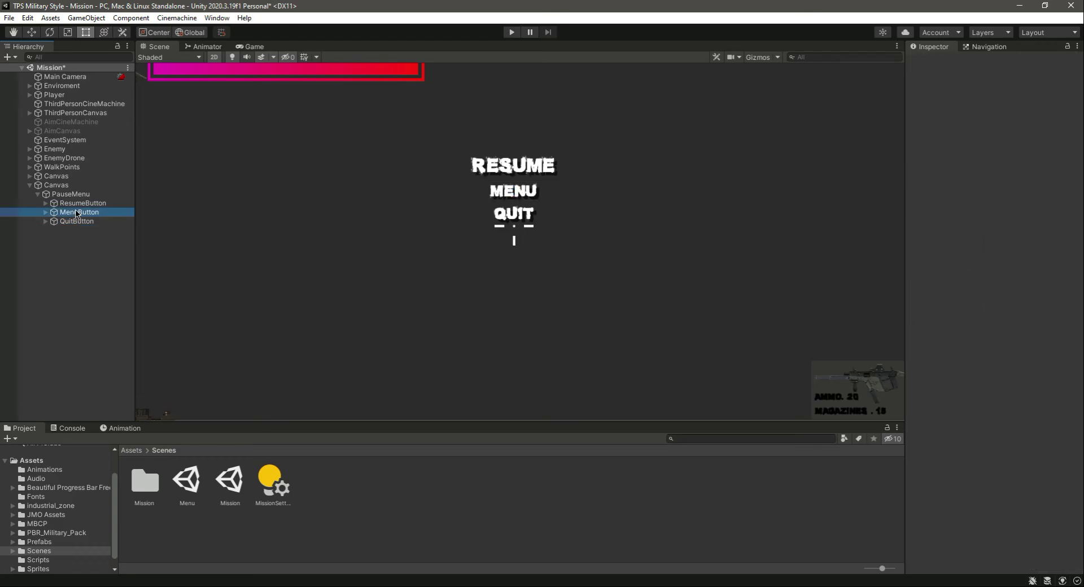
pyautogui.click(76, 222)
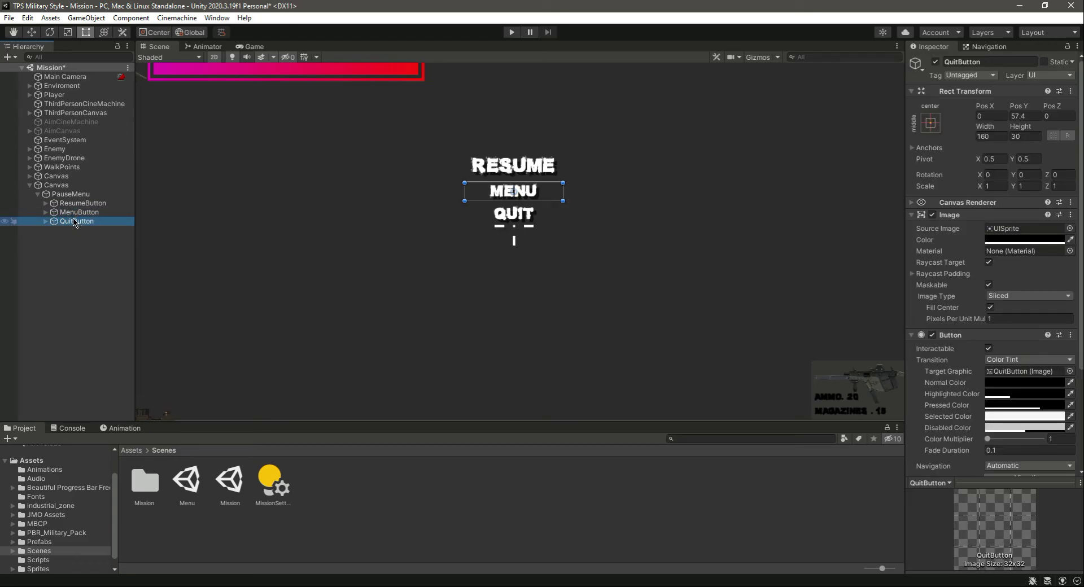
pyautogui.moveTo(82, 229)
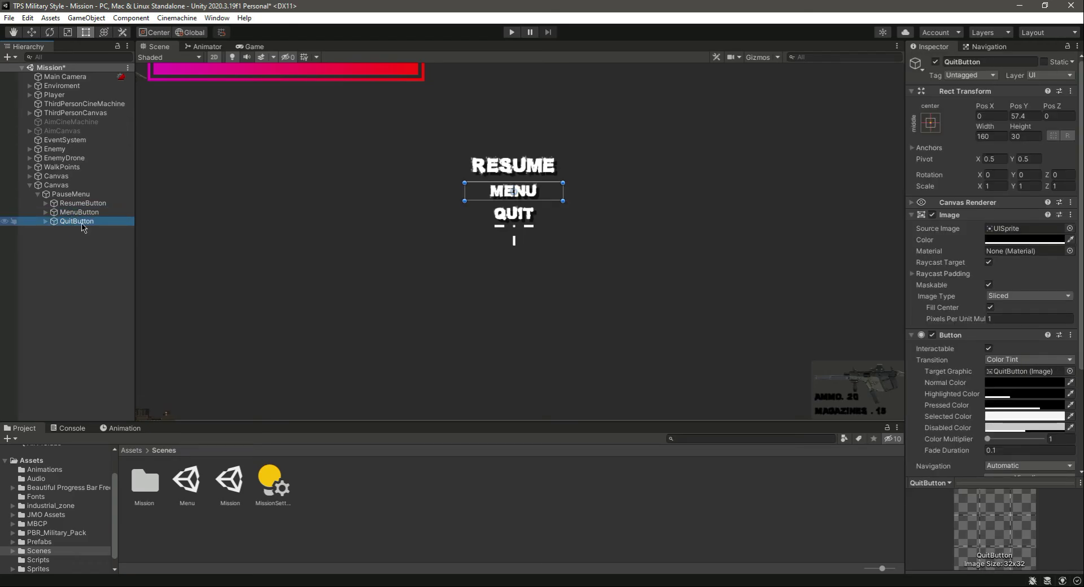
pyautogui.click(49, 222)
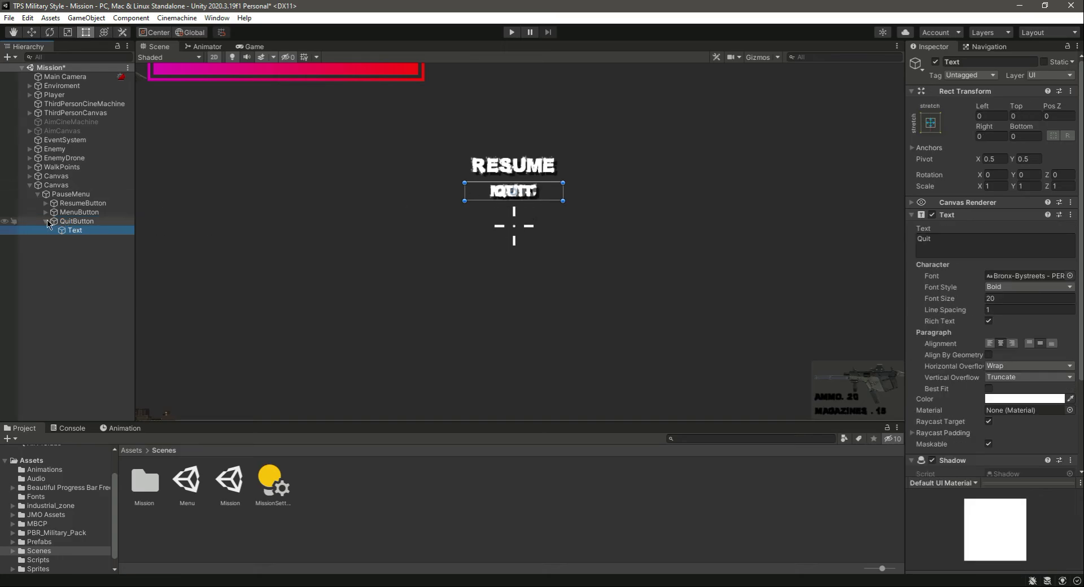
pyautogui.click(75, 220)
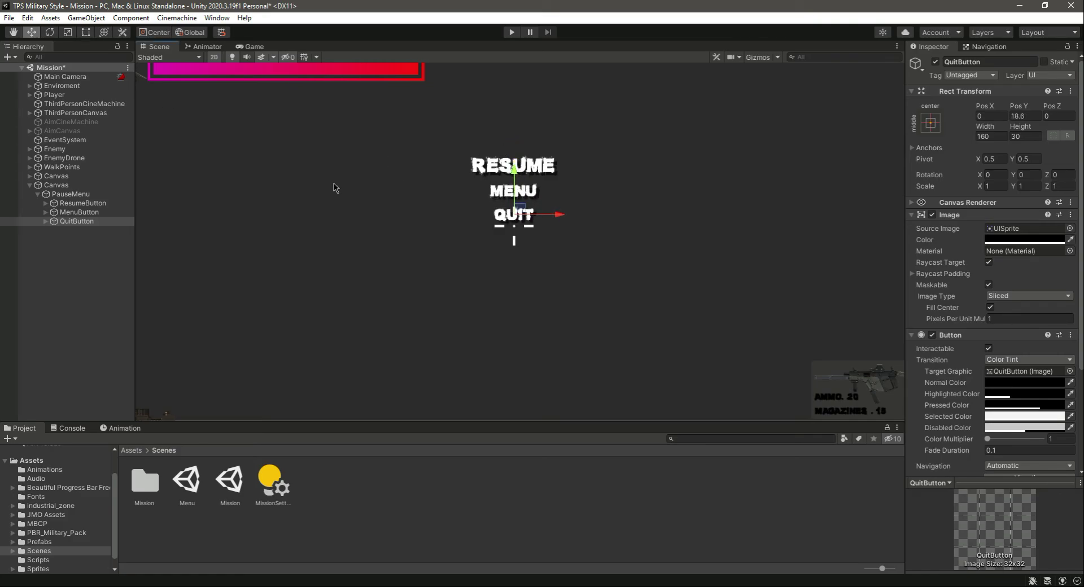
pyautogui.click(79, 212)
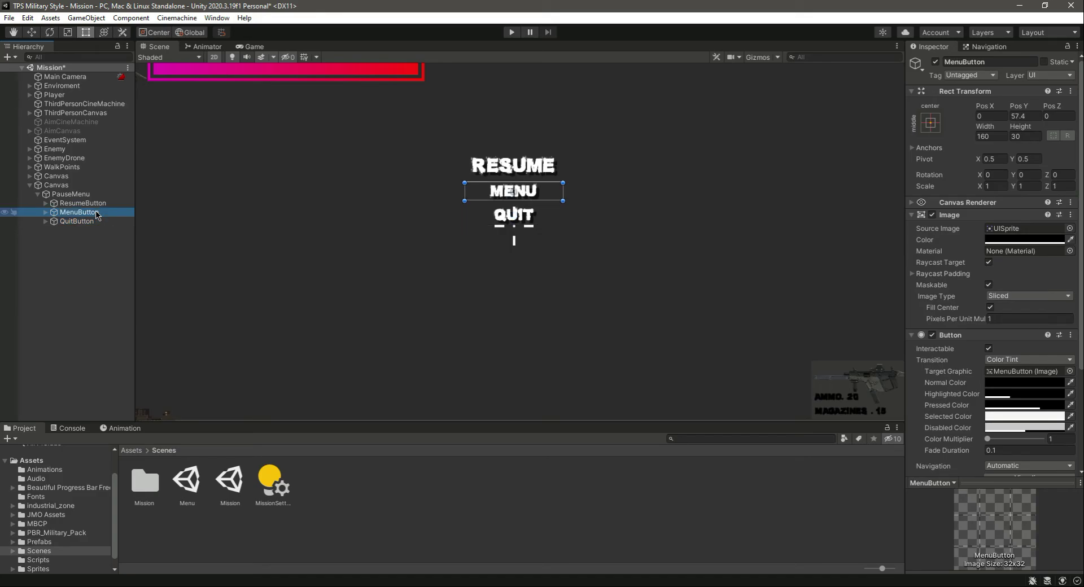
pyautogui.click(76, 220)
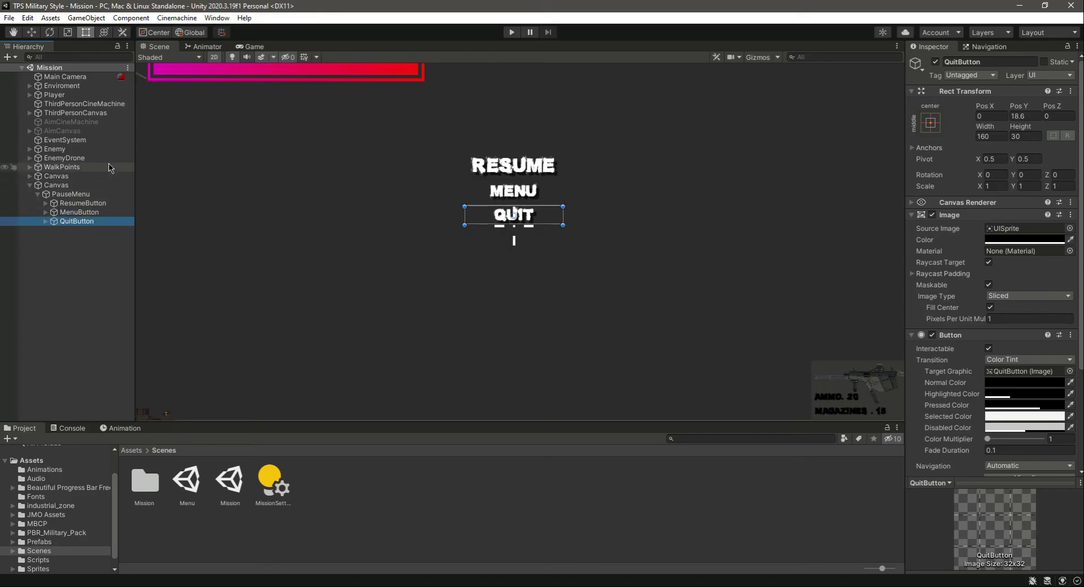
pyautogui.click(251, 46)
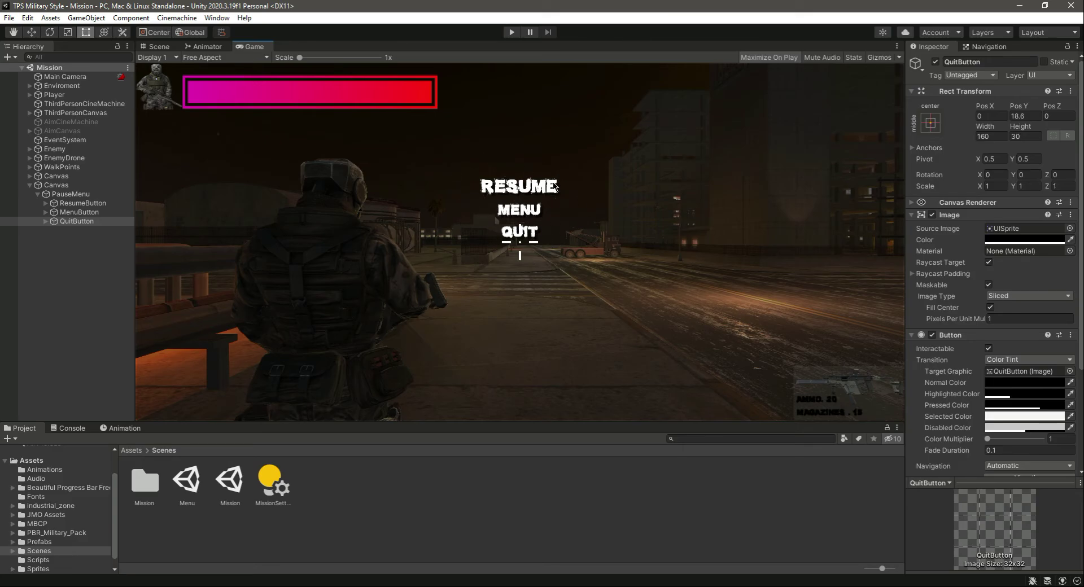
# - Deactivate the PauseMenu object so its RESUME, MENU and QUIT buttons are hidden
pyautogui.click(70, 193)
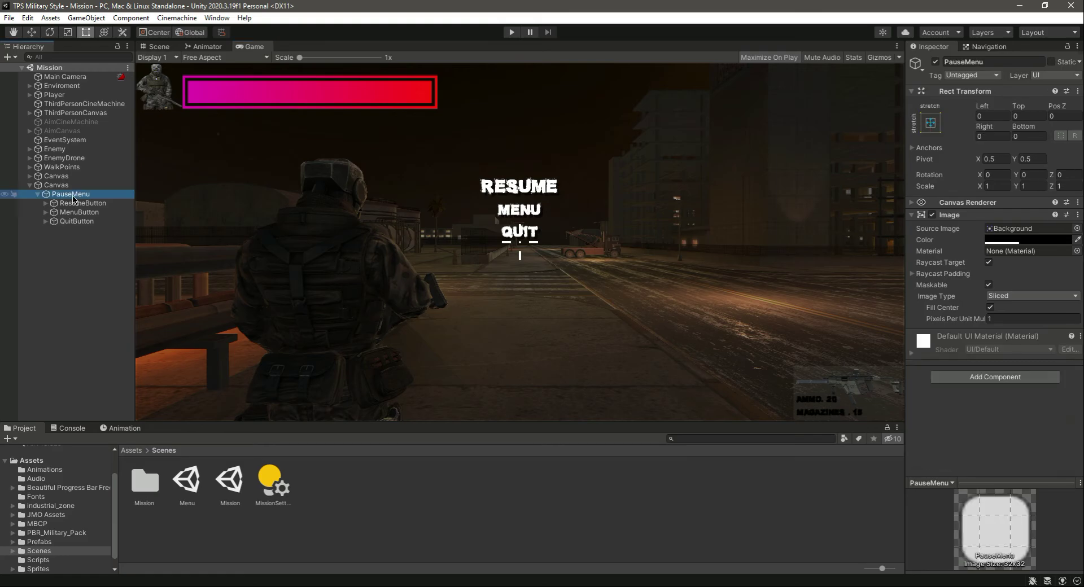
pyautogui.click(156, 47)
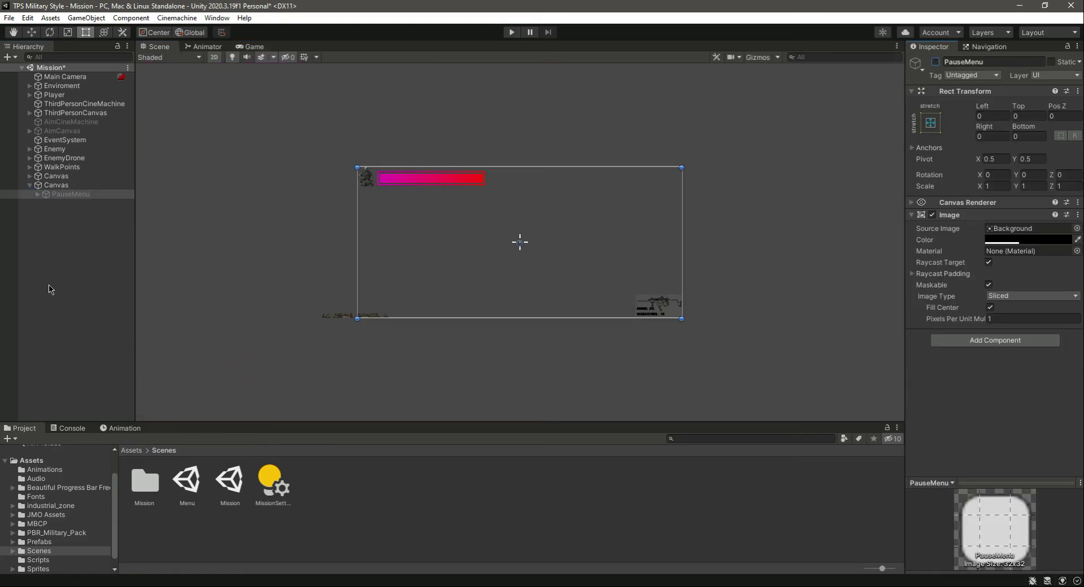
# - Duplicate PauseMenu as EndGameMenu and make the copy active
pyautogui.click(71, 194)
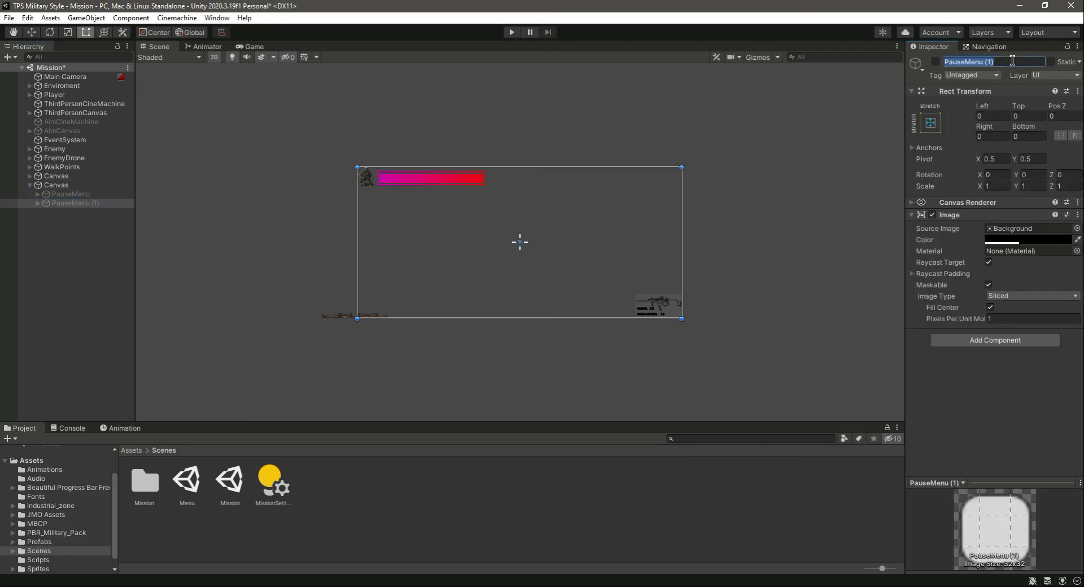
pyautogui.write('EngGameMenu')
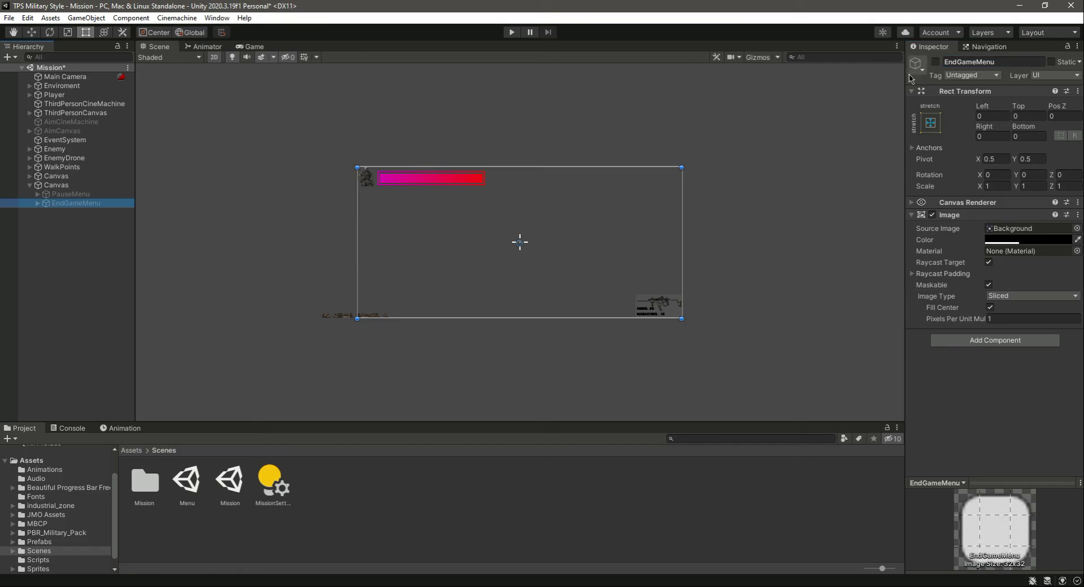
pyautogui.click(935, 62)
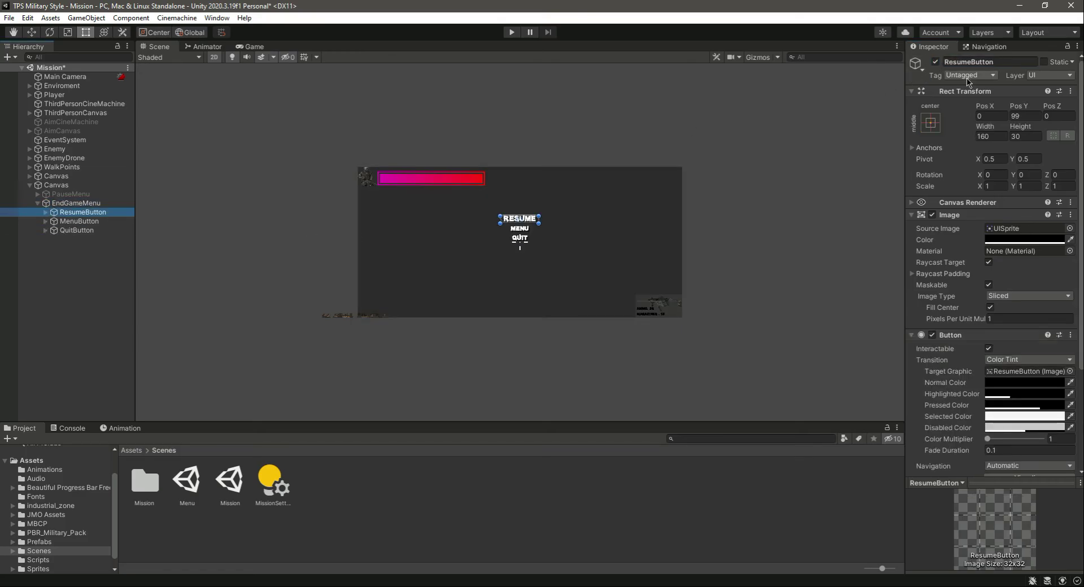
# - Rename the end-game ResumeButton to RestartButton and set its label text to Restart
pyautogui.doubleClick(989, 62)
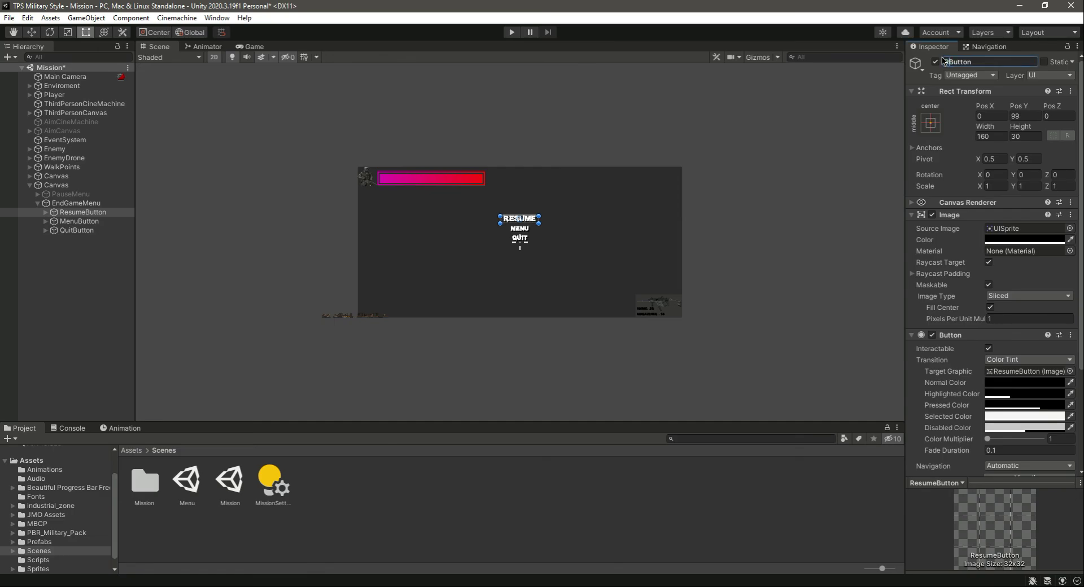
pyautogui.write('RestartButton')
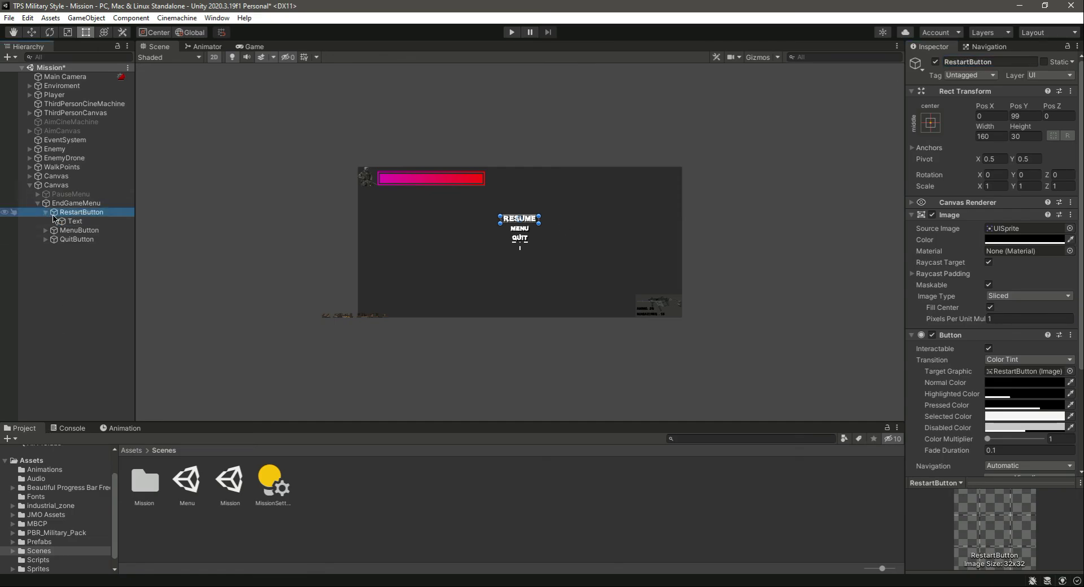
pyautogui.click(74, 221)
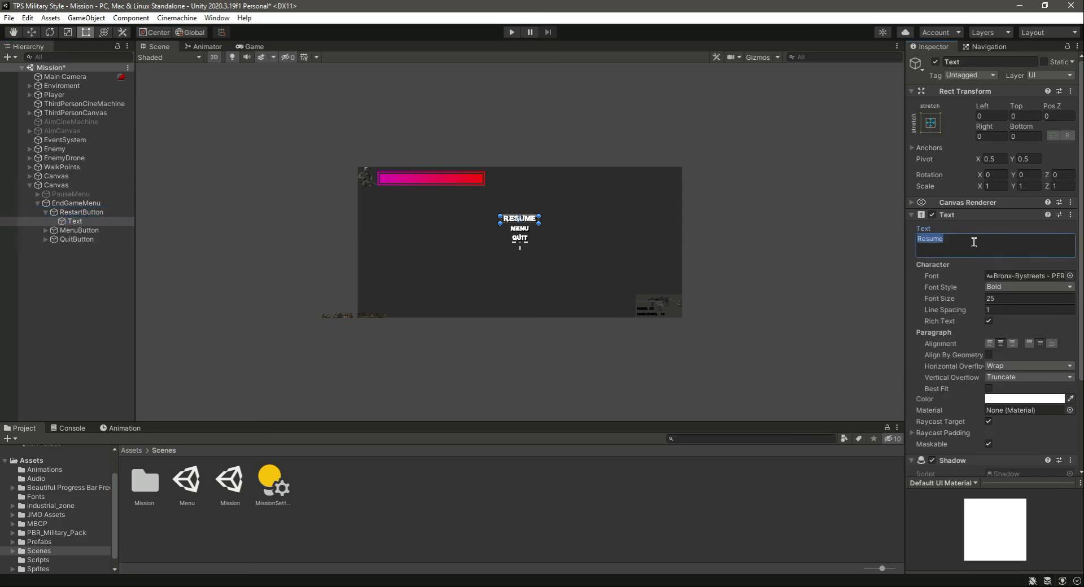
pyautogui.write('Restart')
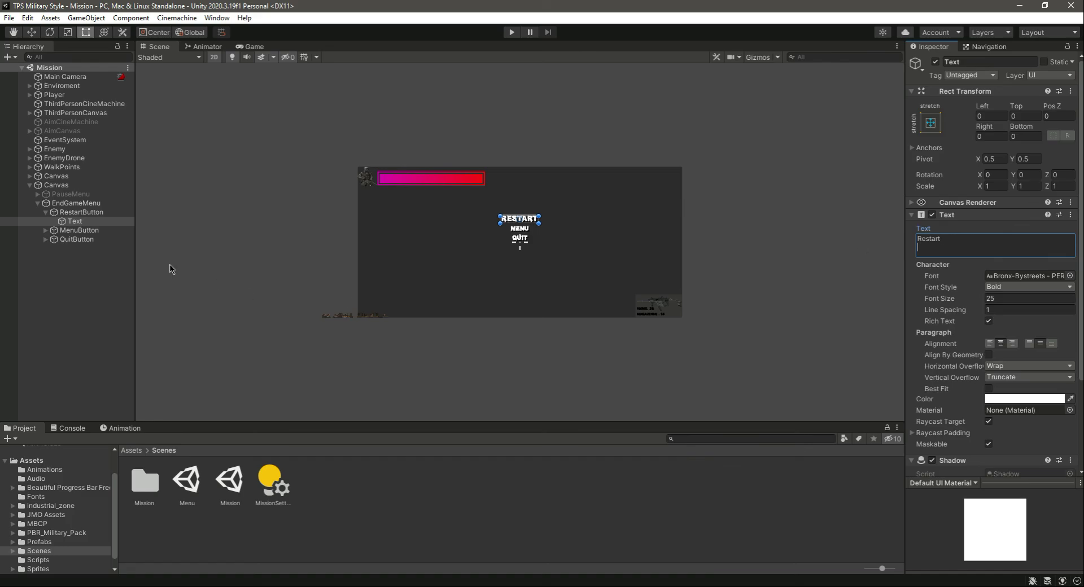
# - Check the end-game MenuButton and reselect the EndGameMenu object
pyautogui.click(80, 220)
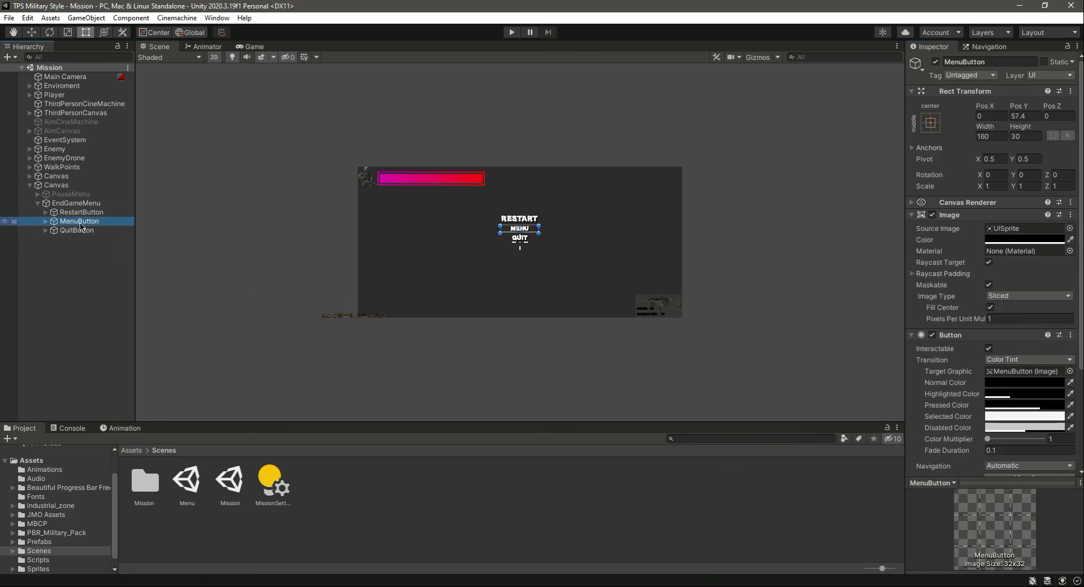
pyautogui.click(81, 211)
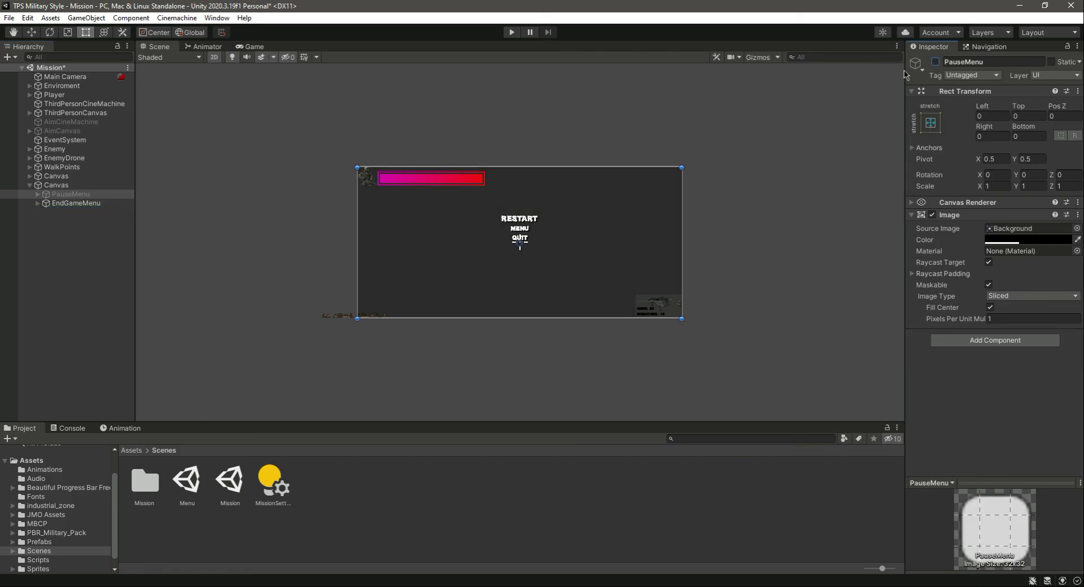
pyautogui.click(76, 203)
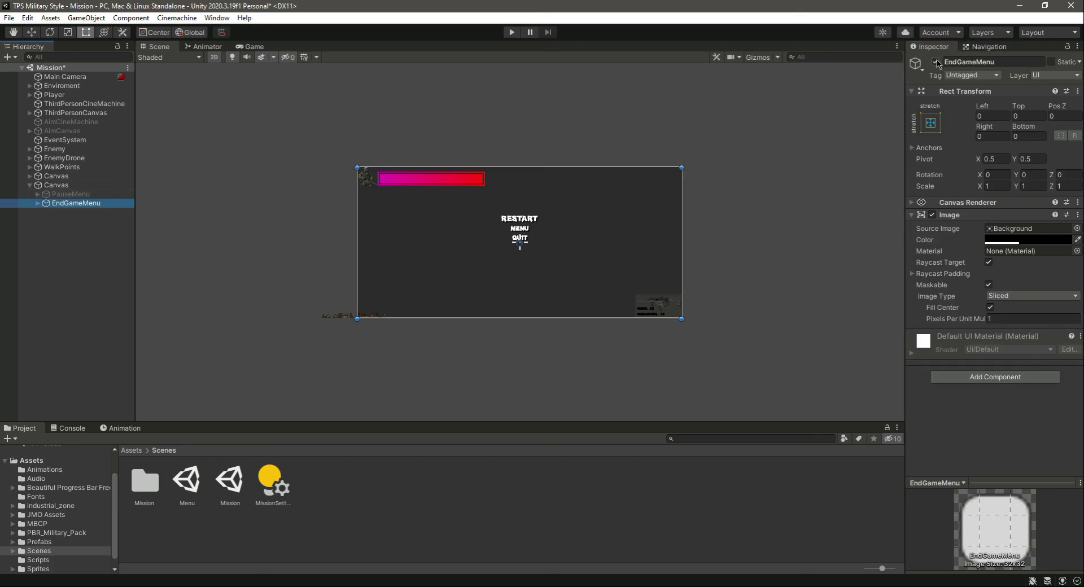